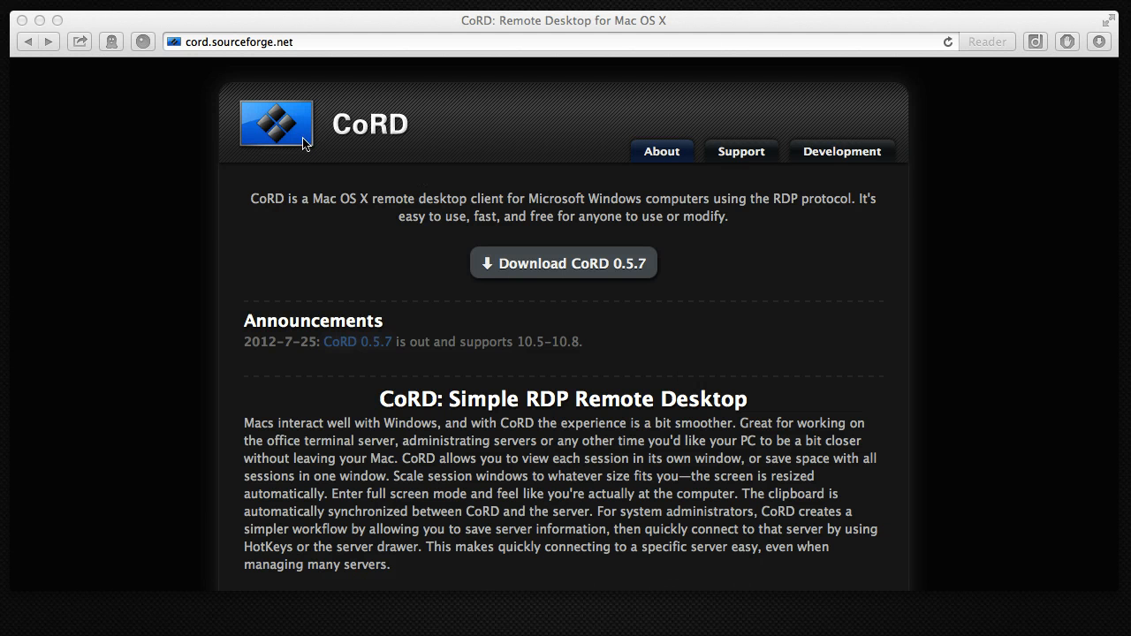
{"action": "mouse_move", "coordinate": [343, 142]}
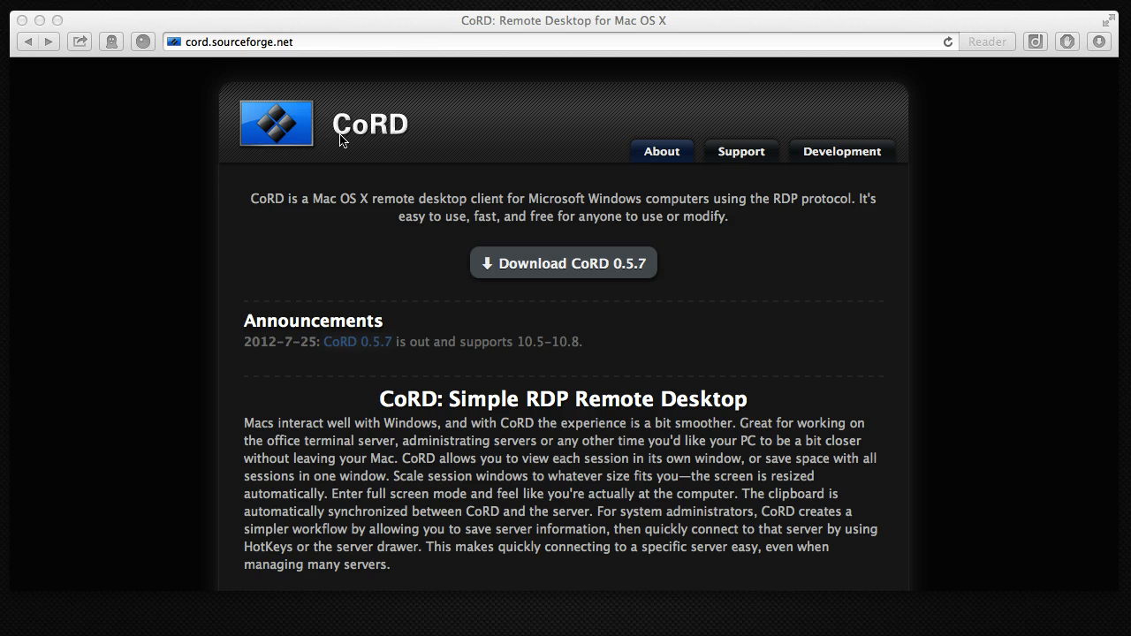
{"action": "mouse_move", "coordinate": [459, 145]}
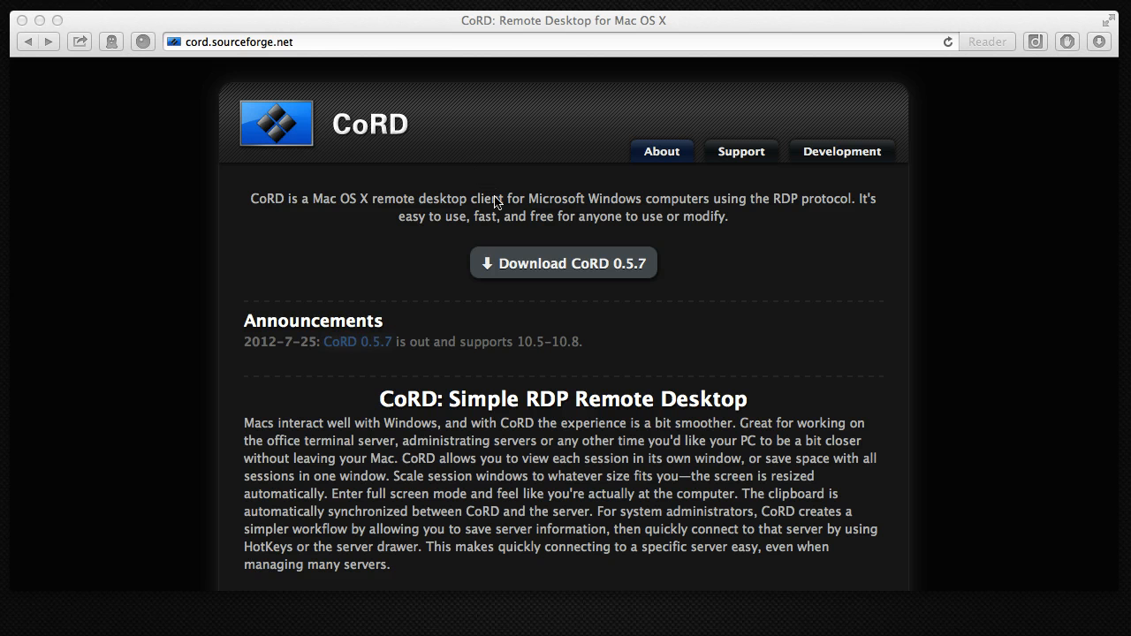
{"action": "mouse_move", "coordinate": [261, 87]}
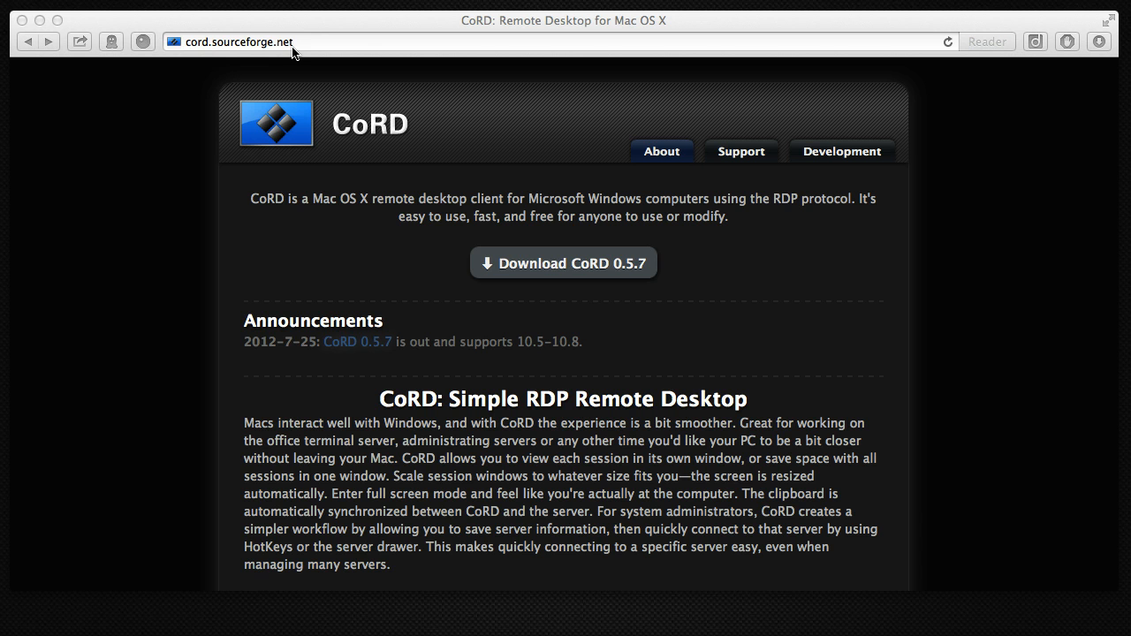
{"action": "mouse_move", "coordinate": [724, 194]}
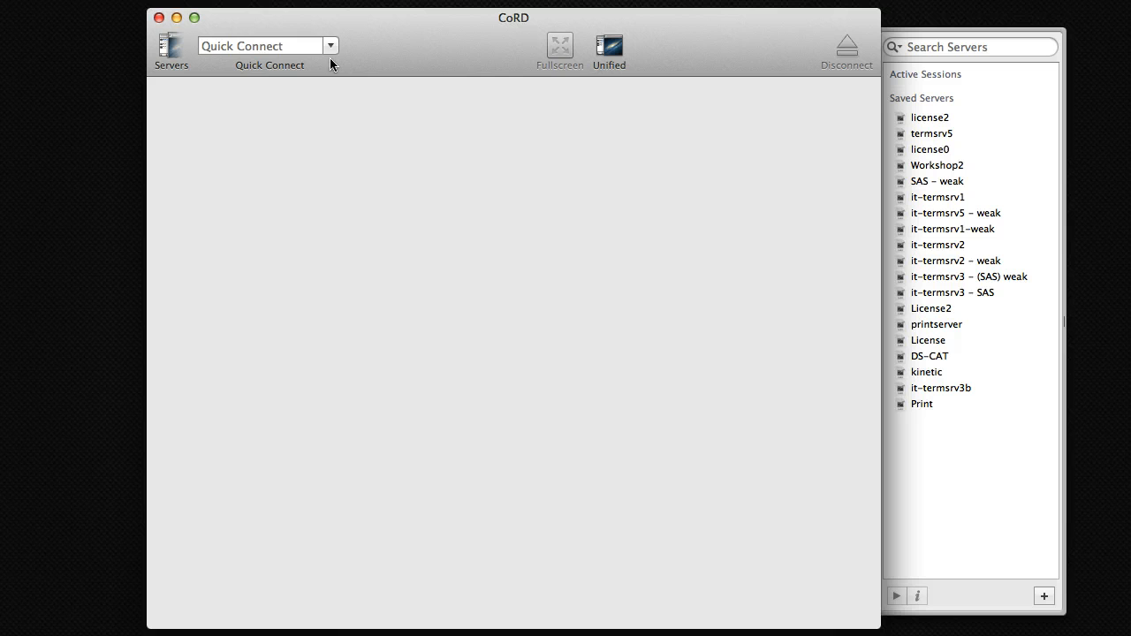
- Connect CoRD to the server 'sas', reaching the Windows Server logon screen
{"action": "type", "text": "sas"}
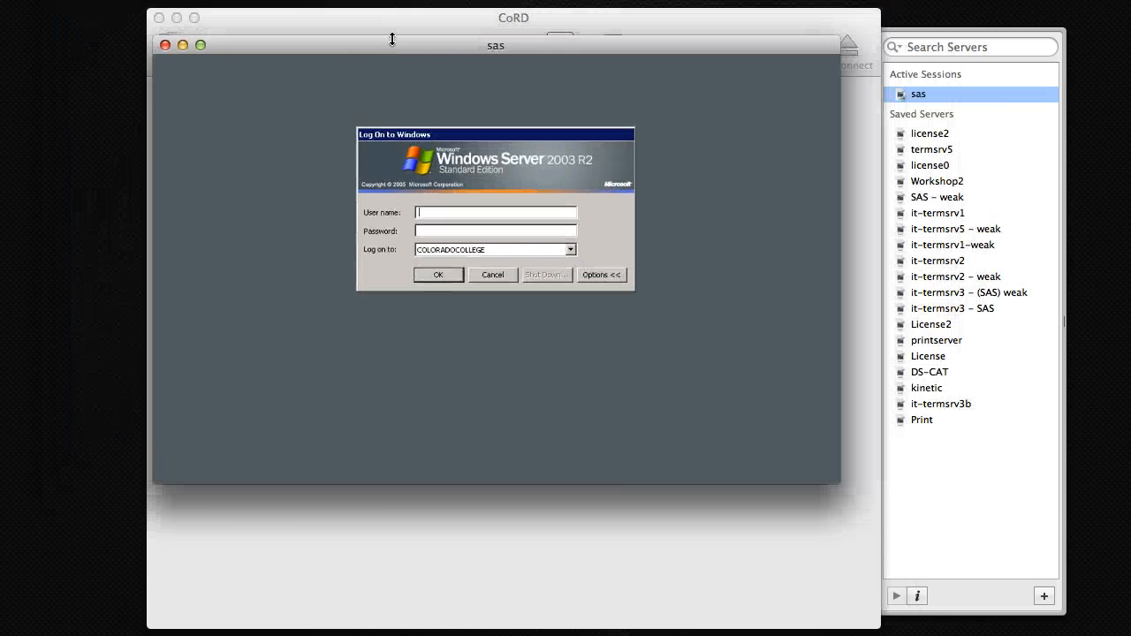
{"action": "left_click_drag", "start_coordinate": [495, 46], "coordinate": [487, 46]}
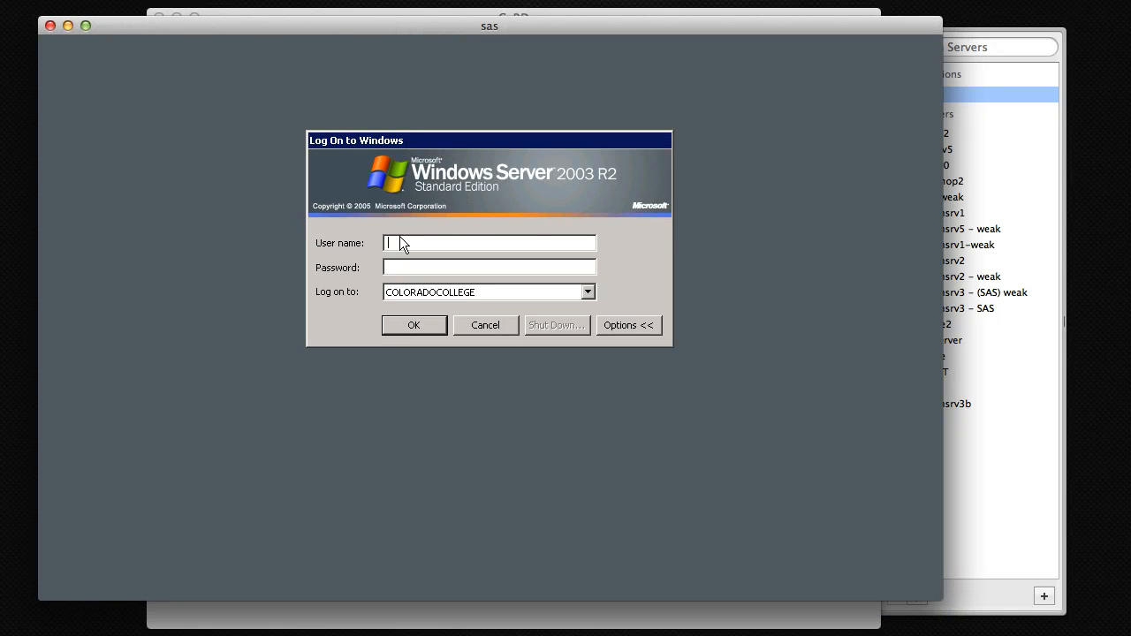
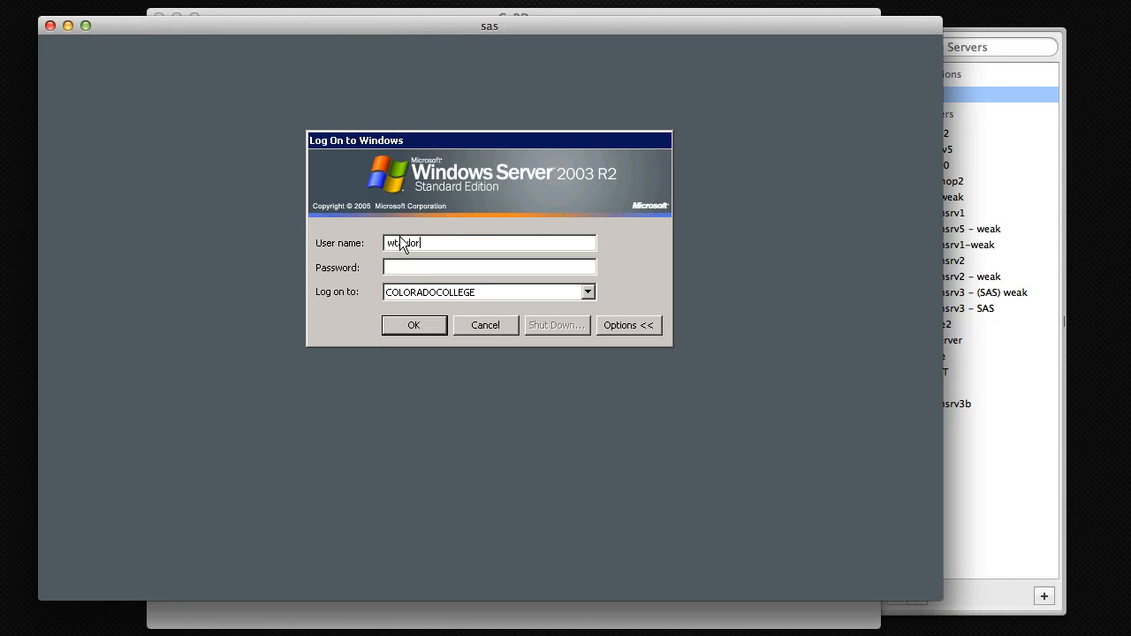
{"action": "type", "text": "password"}
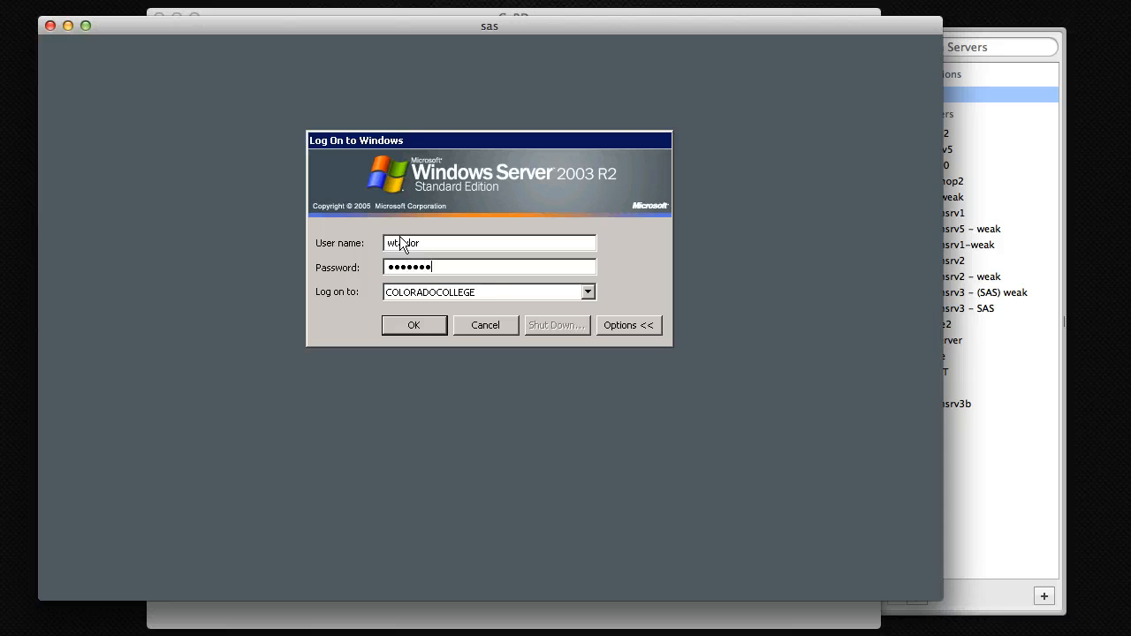
{"action": "left_click", "coordinate": [414, 325]}
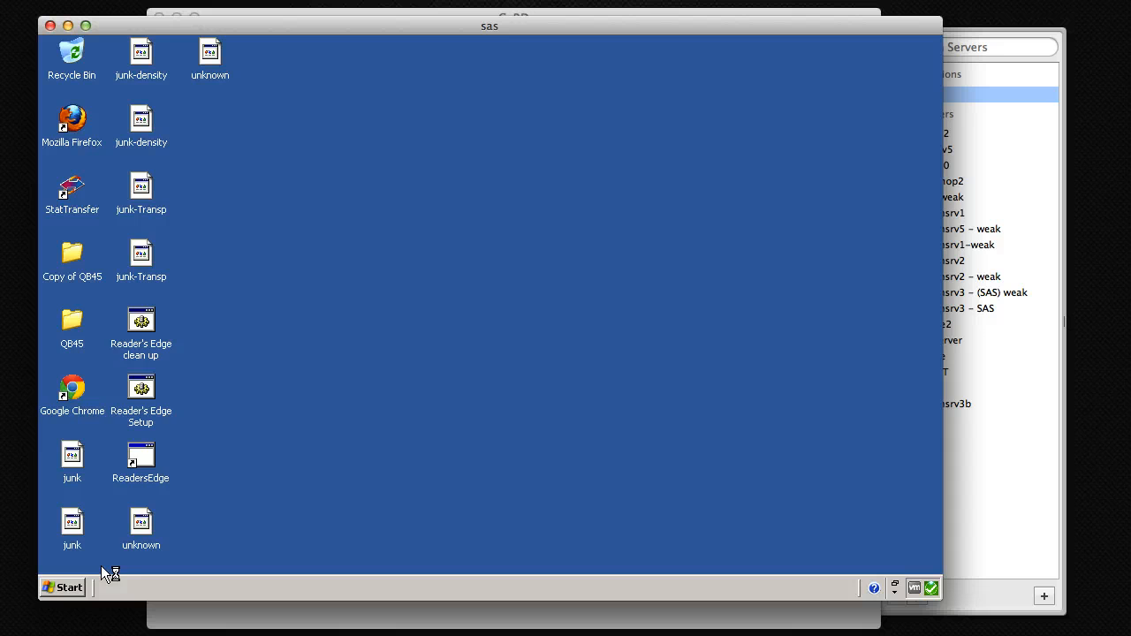
- Launch UCINET 6 from the Start menu's program list
{"action": "left_click", "coordinate": [62, 587]}
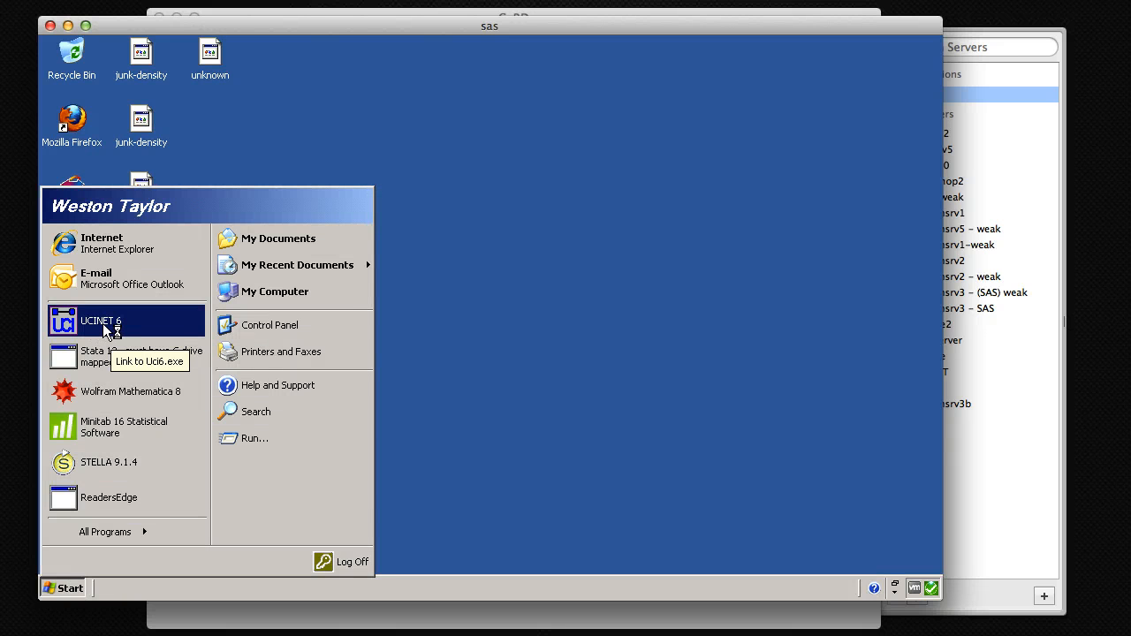
{"action": "left_click", "coordinate": [99, 322]}
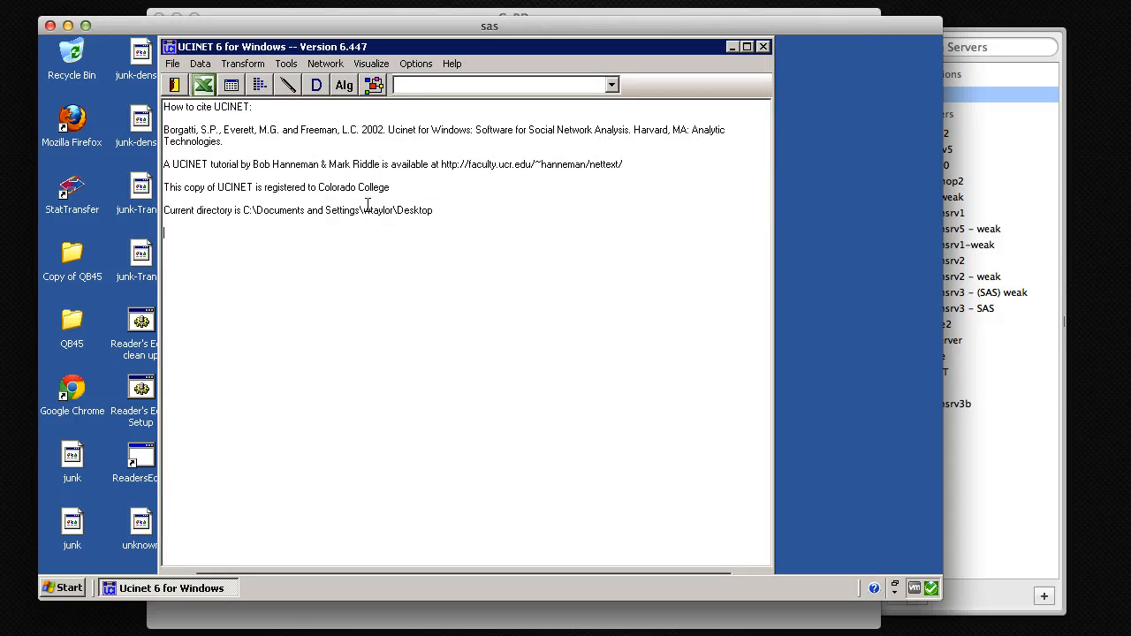
{"action": "mouse_move", "coordinate": [415, 64]}
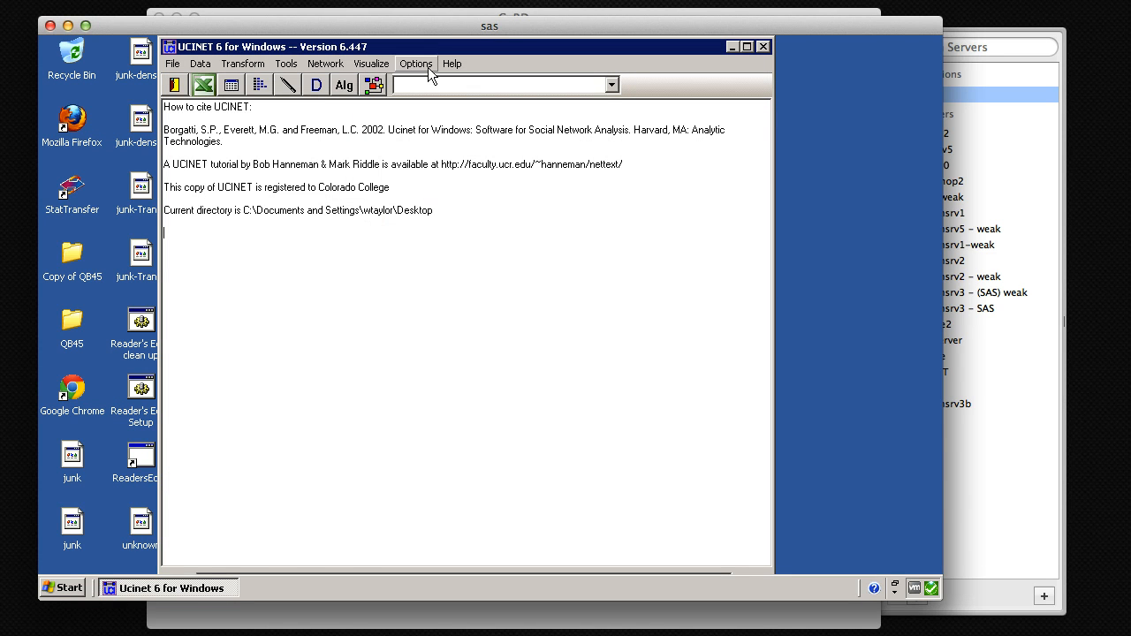
- Set UCINET's scratch folder for temporary files to the Windows TEMP folder
{"action": "left_click", "coordinate": [417, 64]}
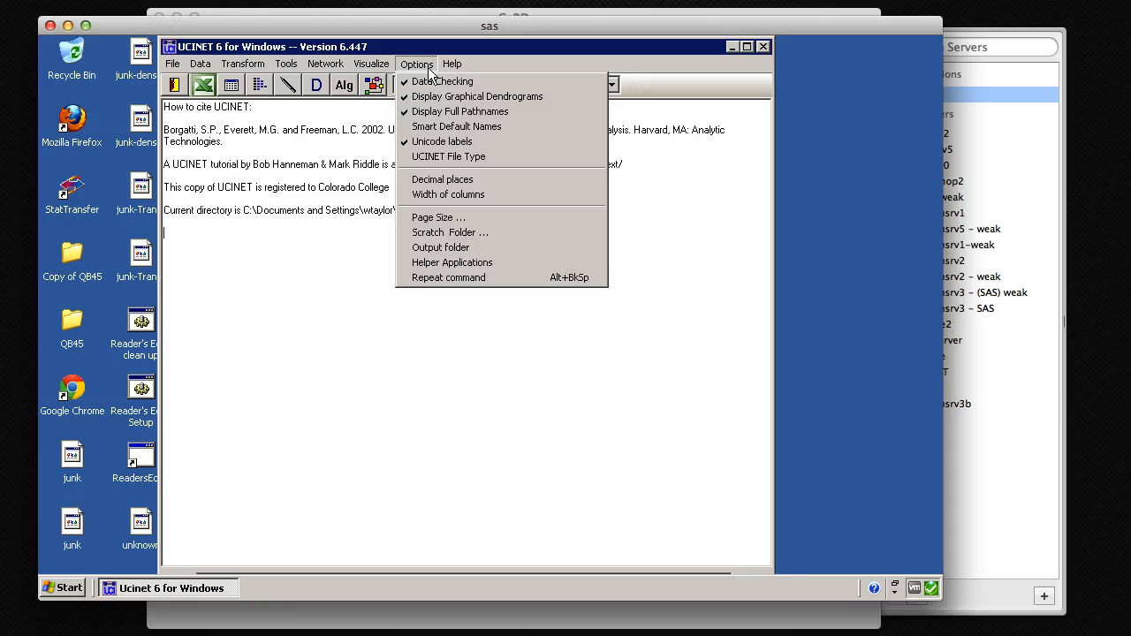
{"action": "mouse_move", "coordinate": [448, 234]}
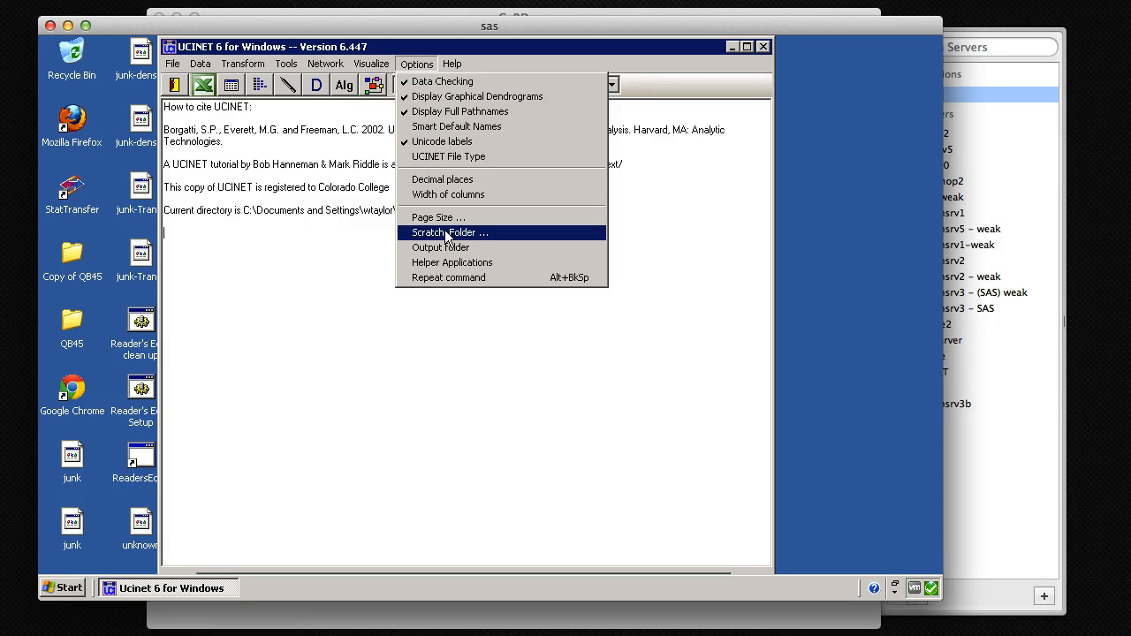
{"action": "left_click", "coordinate": [448, 232]}
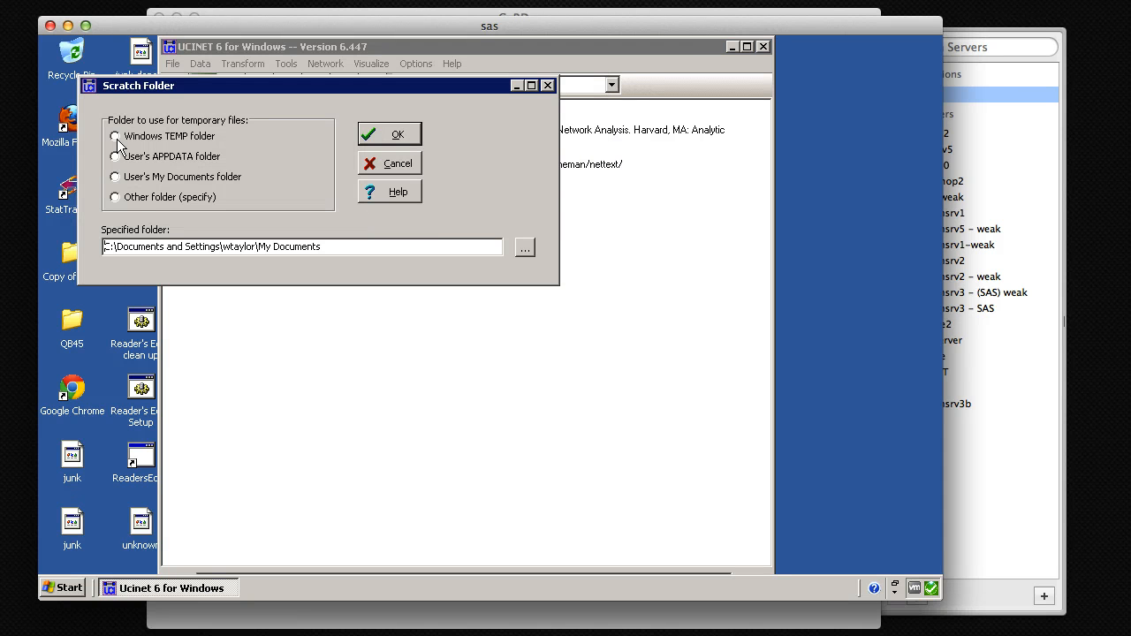
{"action": "left_click", "coordinate": [115, 136]}
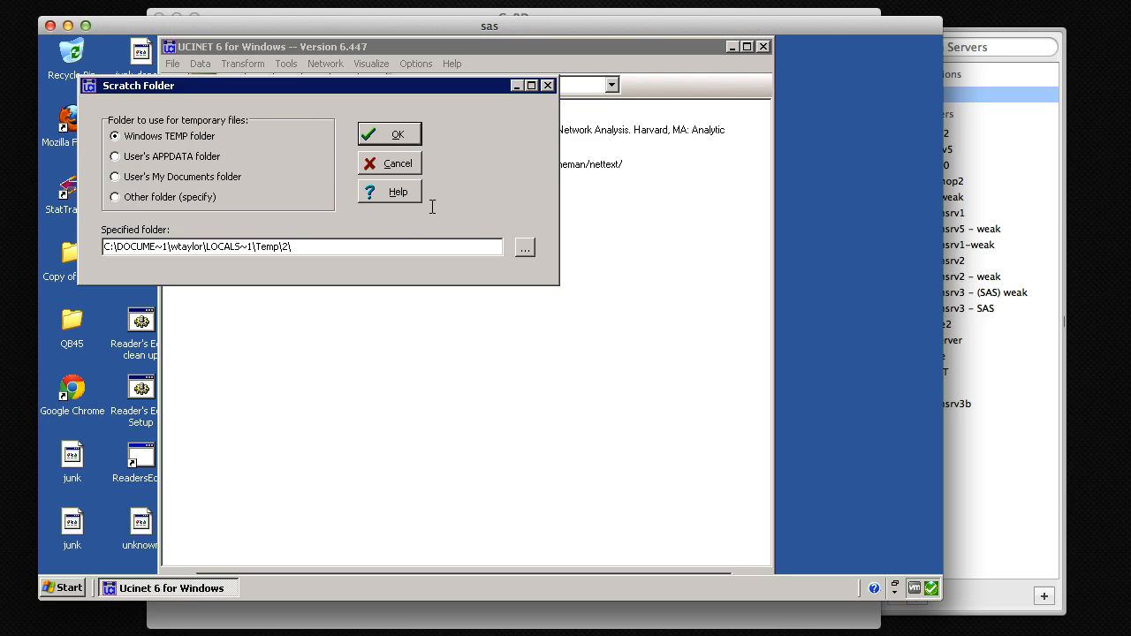
{"action": "left_click", "coordinate": [389, 135]}
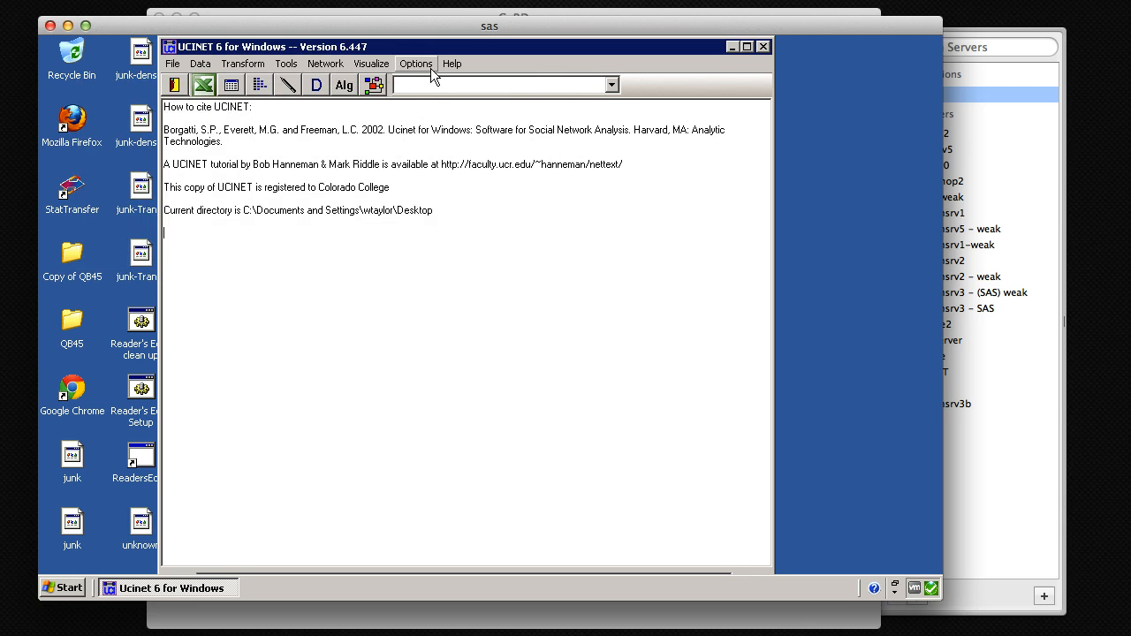
- Confirm the Desktop as UCINET's default output folder
{"action": "left_click", "coordinate": [415, 64]}
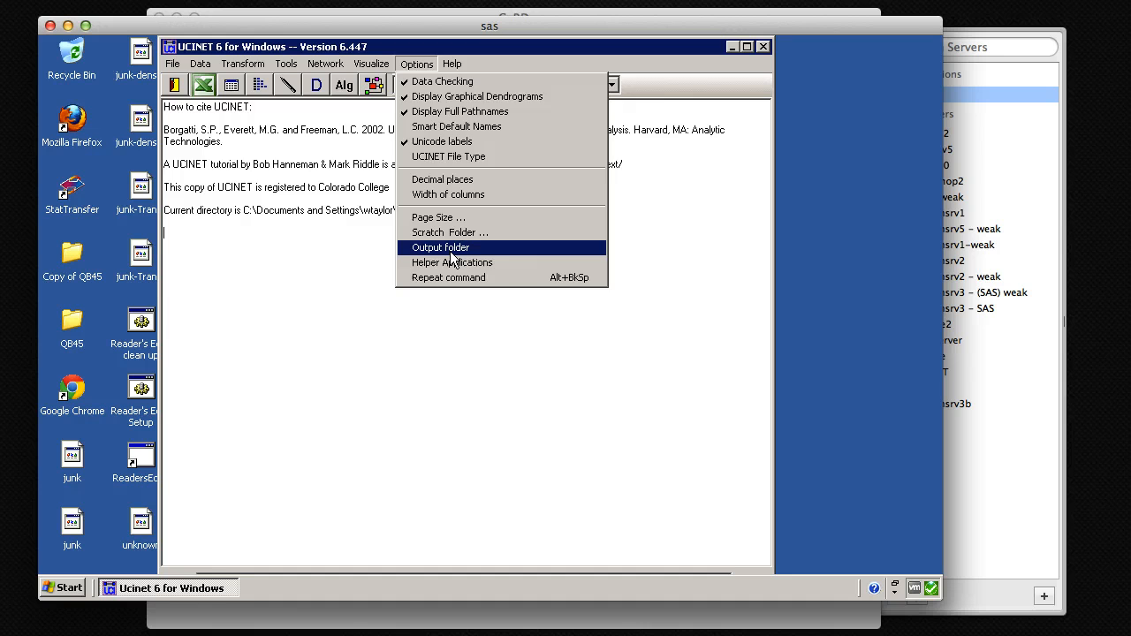
{"action": "left_click", "coordinate": [440, 247]}
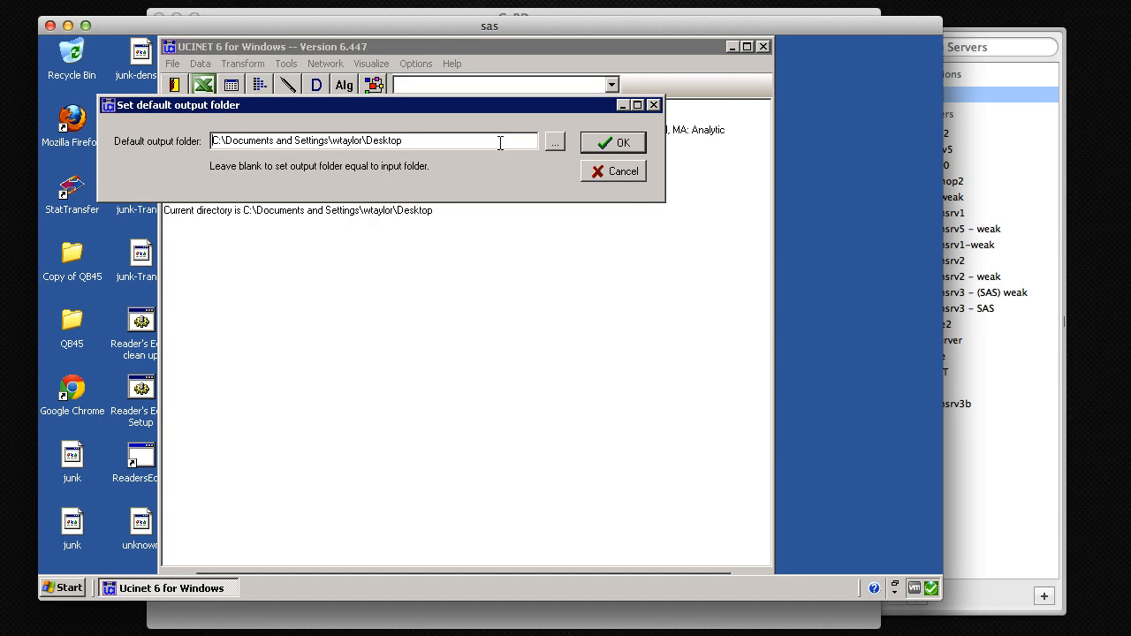
{"action": "left_click", "coordinate": [555, 141]}
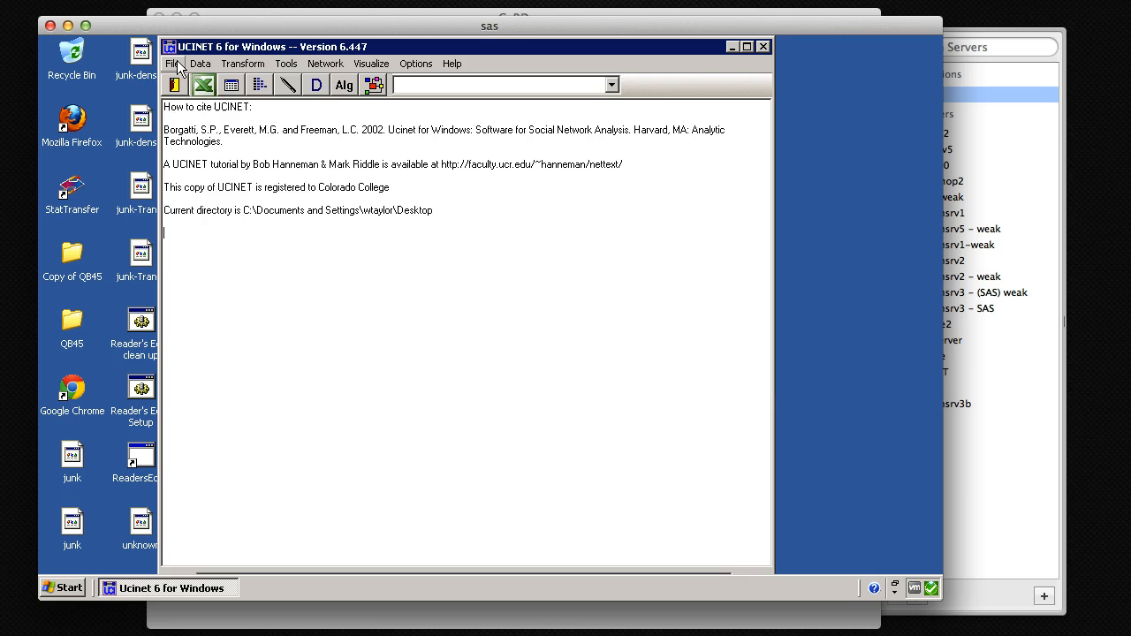
- Set UCINET's default working folder to the Desktop
{"action": "left_click", "coordinate": [173, 64]}
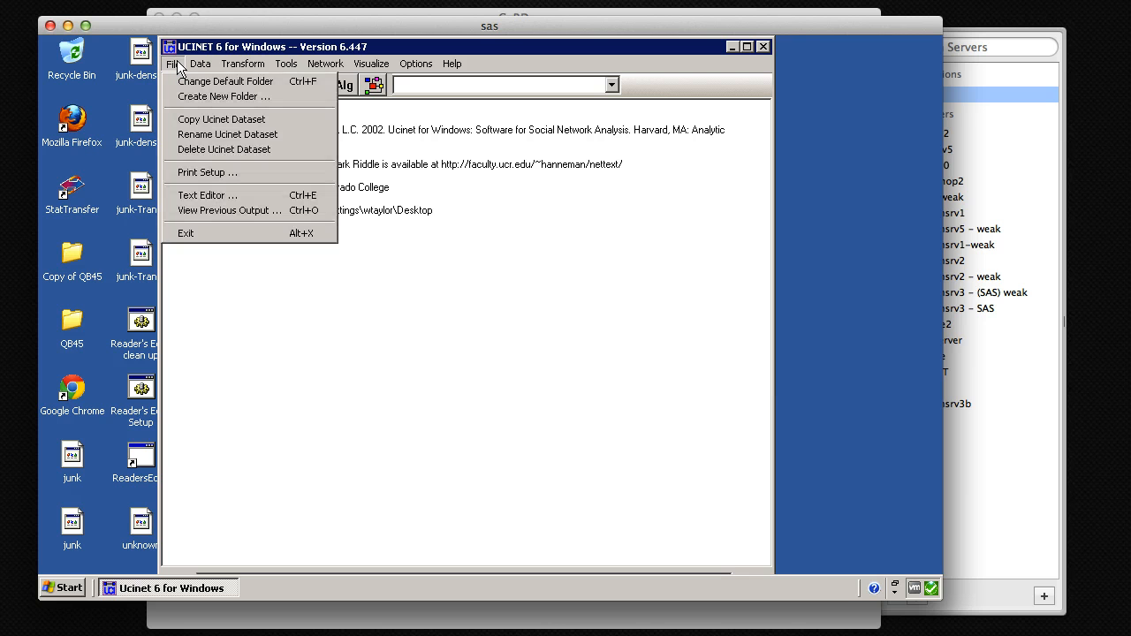
{"action": "left_click", "coordinate": [227, 81]}
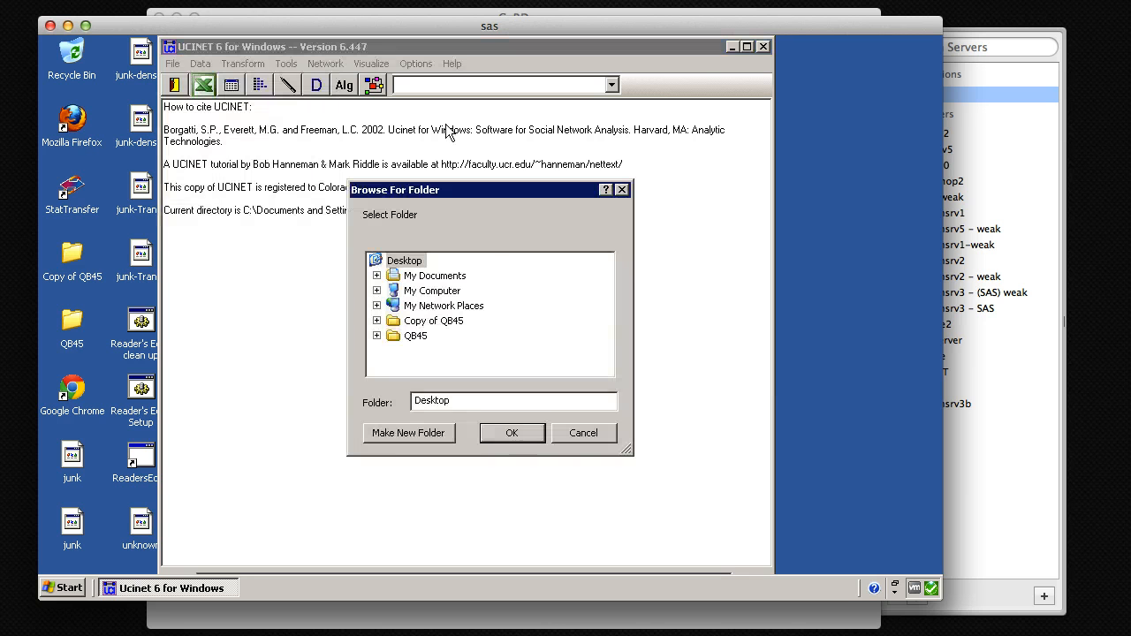
{"action": "mouse_move", "coordinate": [534, 462]}
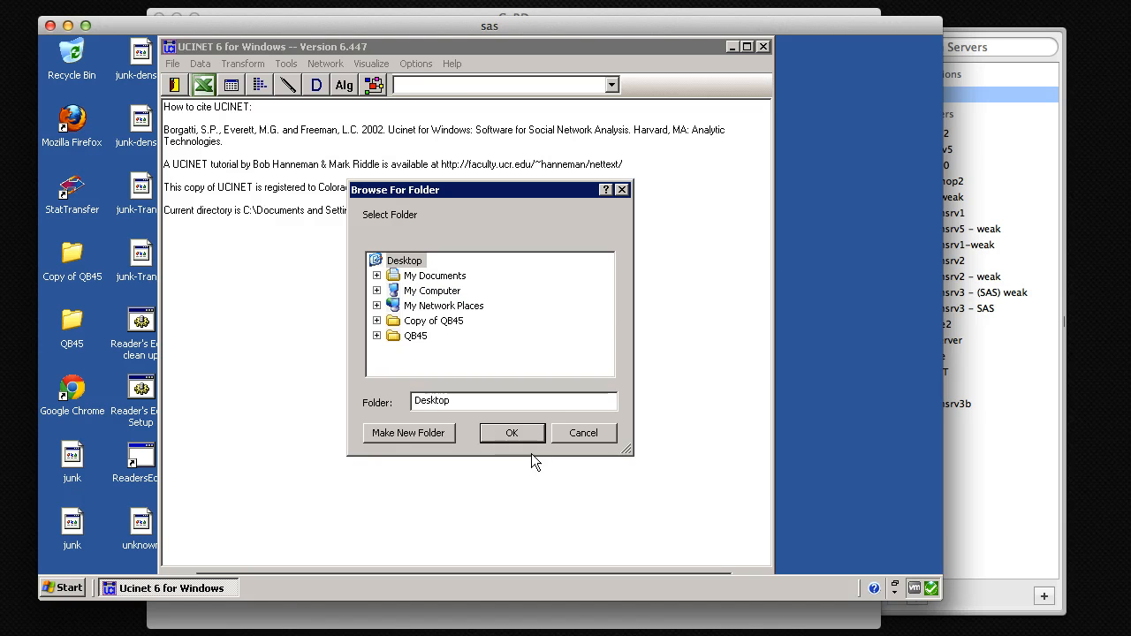
{"action": "left_click", "coordinate": [512, 433]}
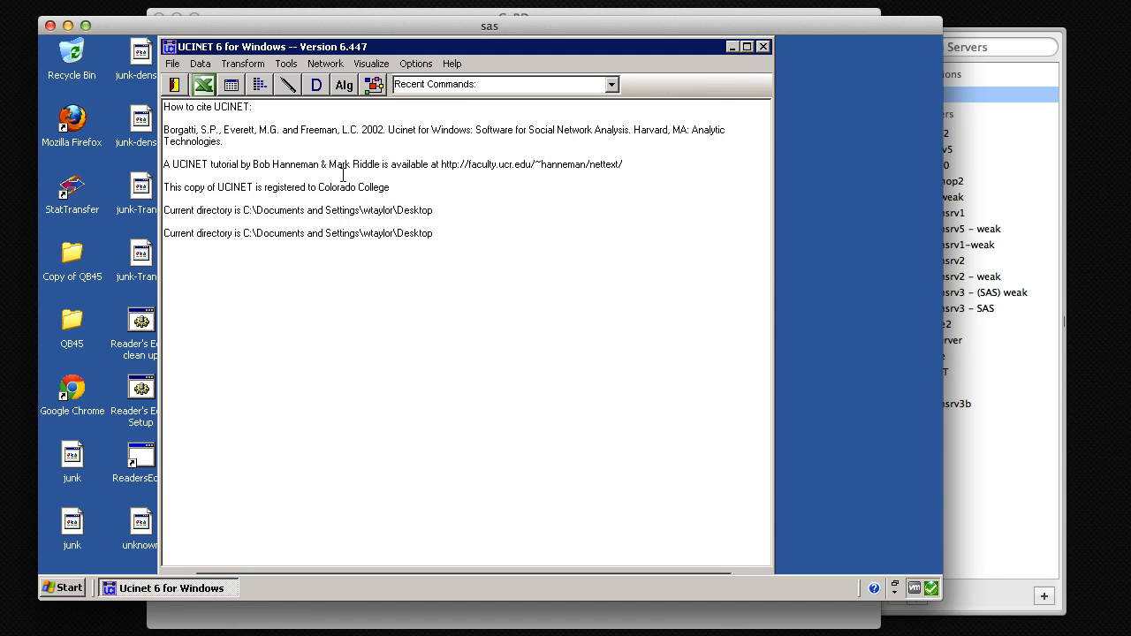
- Show the Data commands list to reach the matrix data editors
{"action": "left_click", "coordinate": [199, 63]}
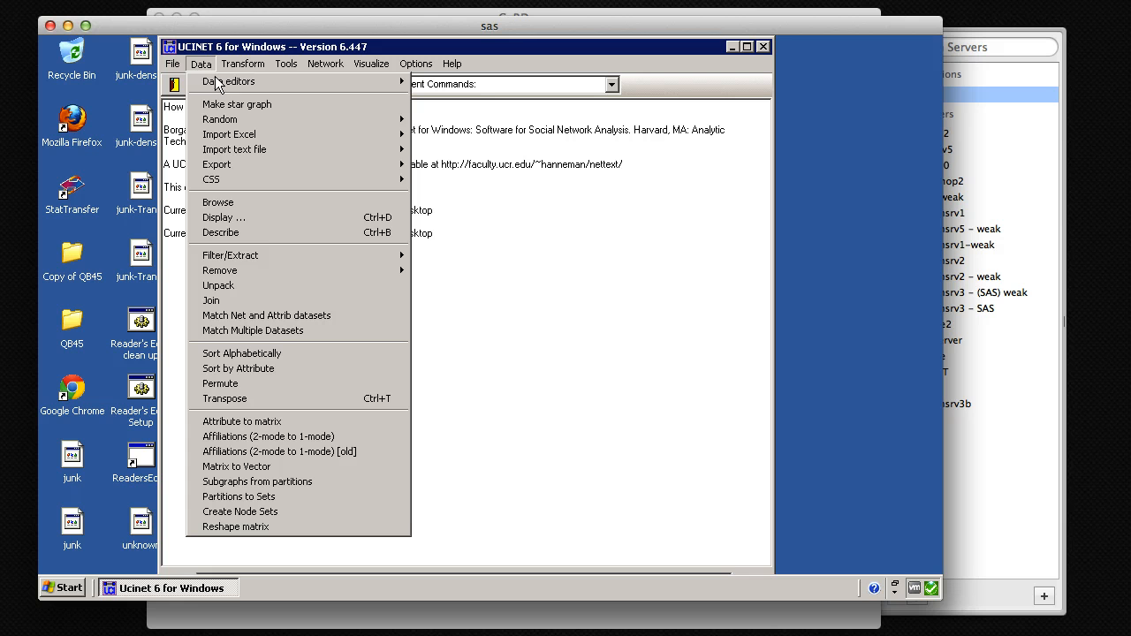
{"action": "mouse_move", "coordinate": [223, 217]}
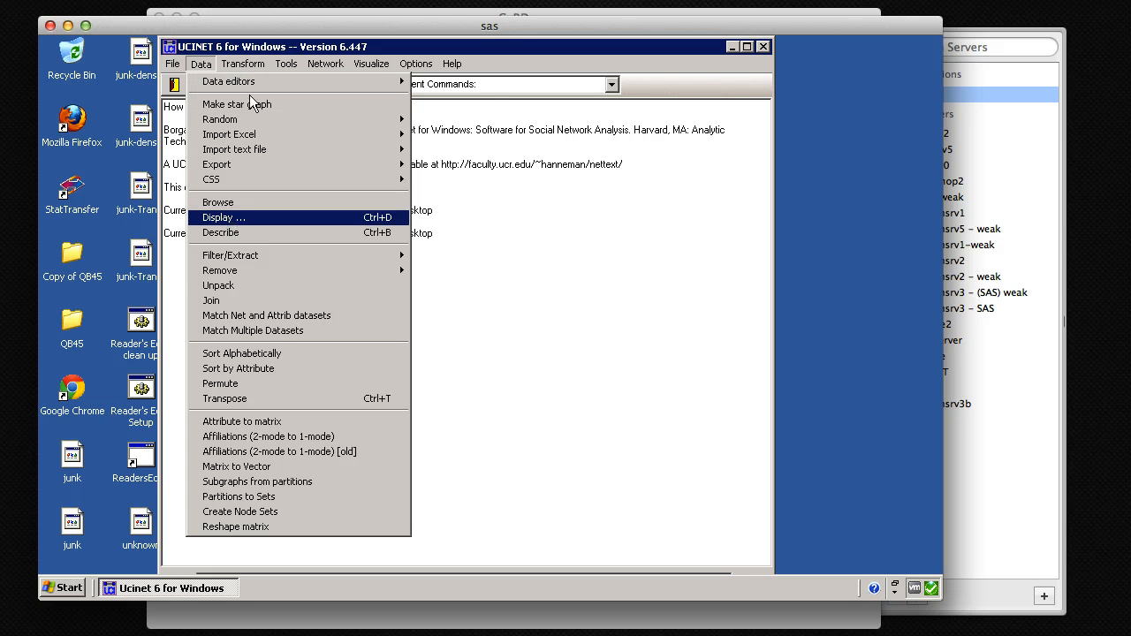
{"action": "mouse_move", "coordinate": [228, 81]}
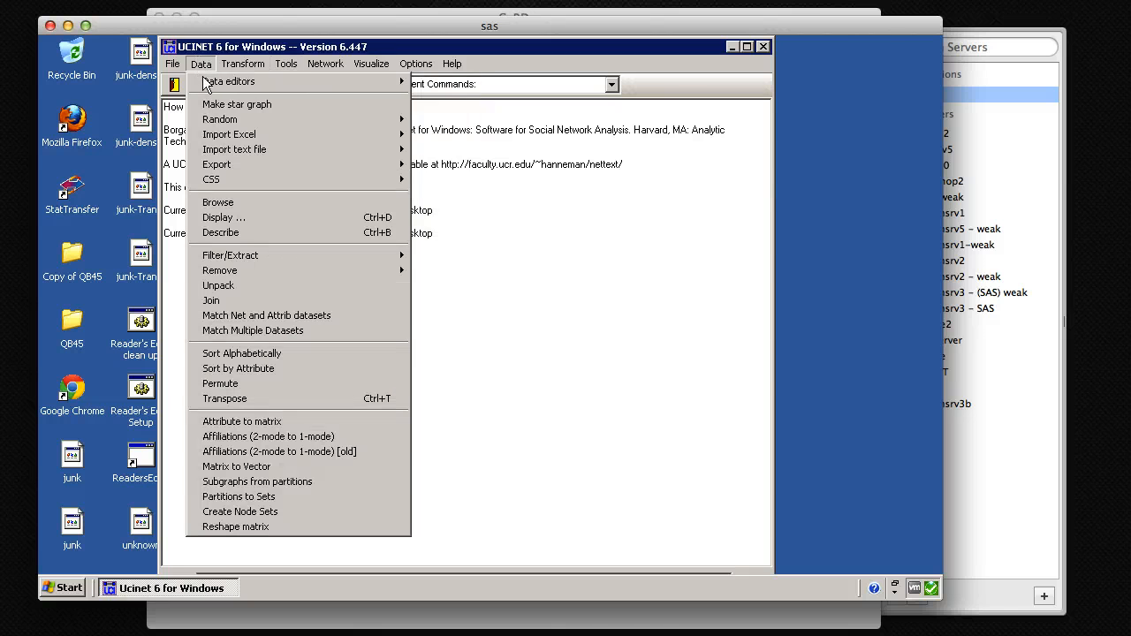
{"action": "mouse_move", "coordinate": [228, 81]}
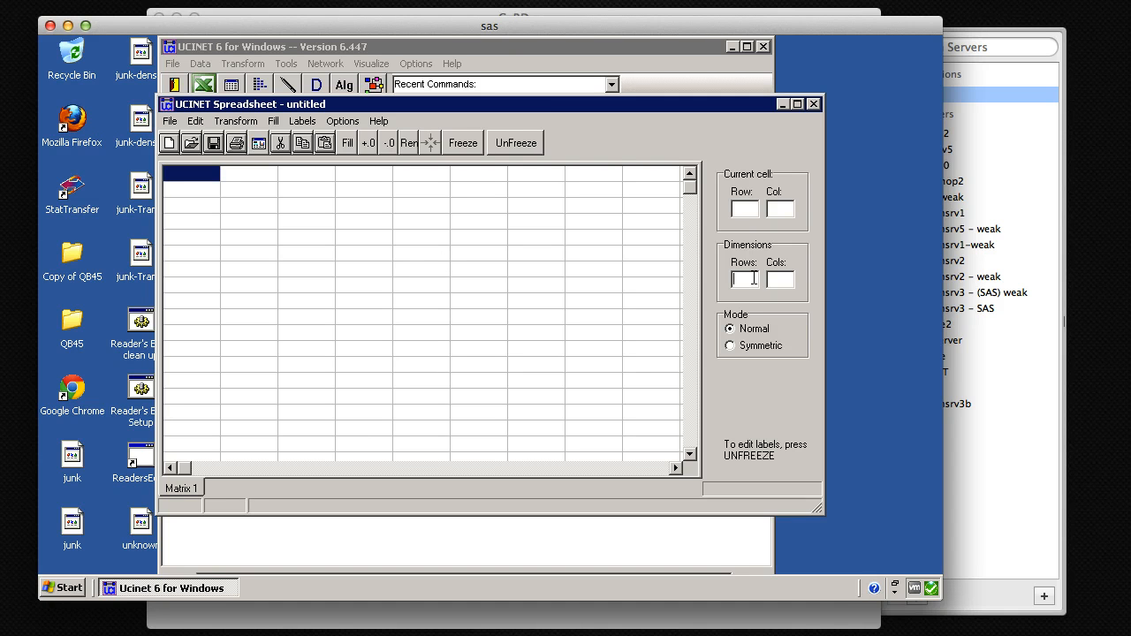
- Enter ties as 1 in the 6-by-6 matrix and fill all empty cells with zeros
{"action": "type", "text": "66"}
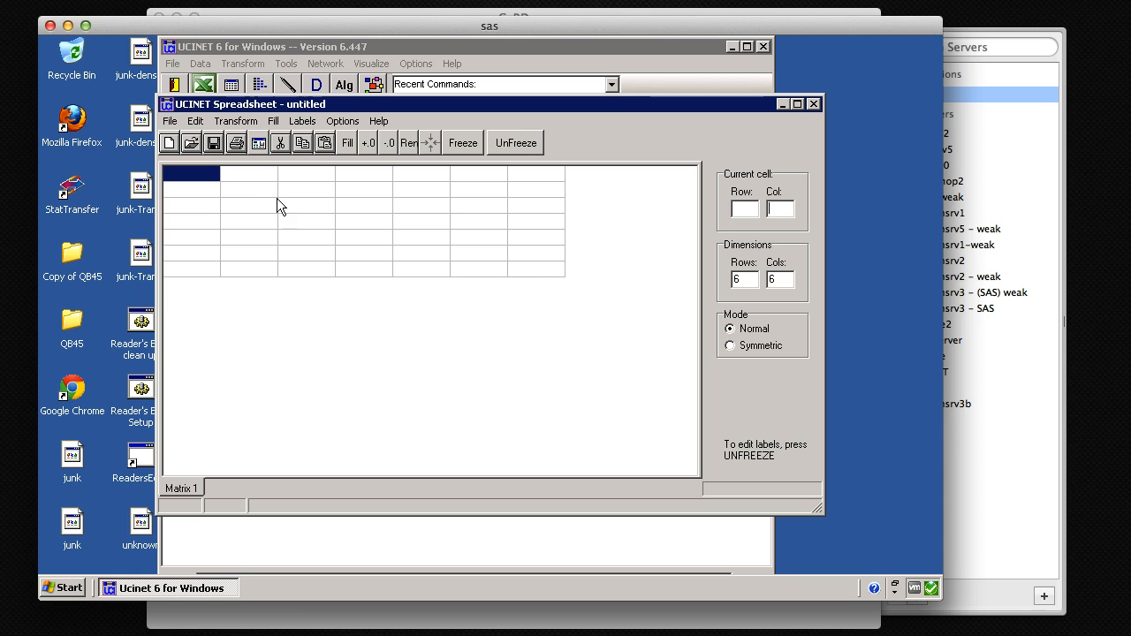
{"action": "type", "text": "1"}
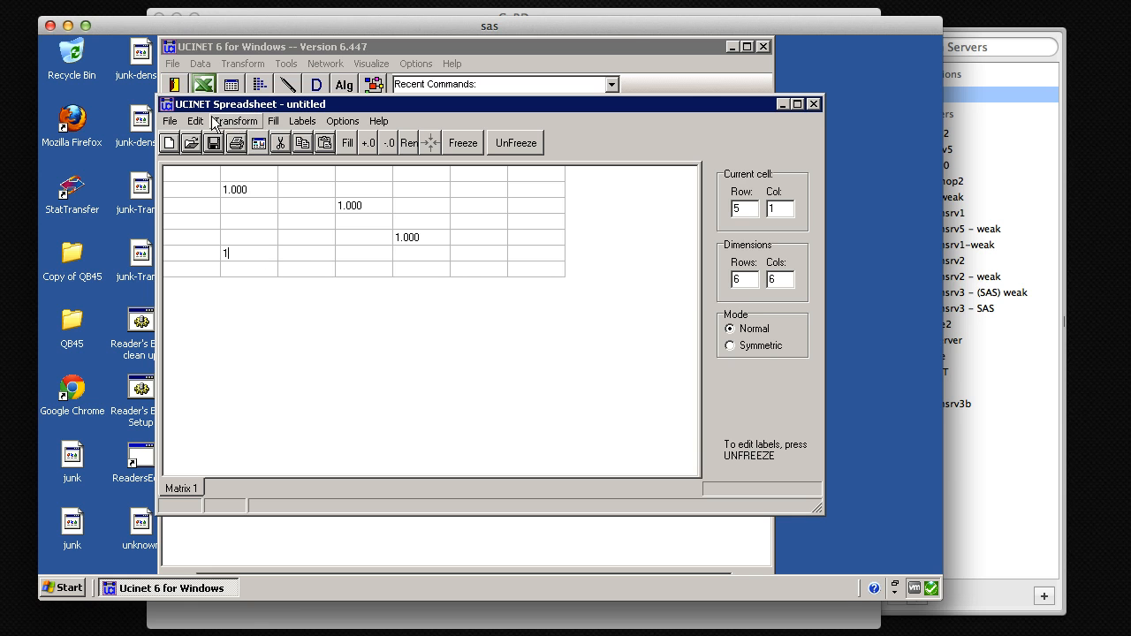
{"action": "left_click", "coordinate": [237, 120]}
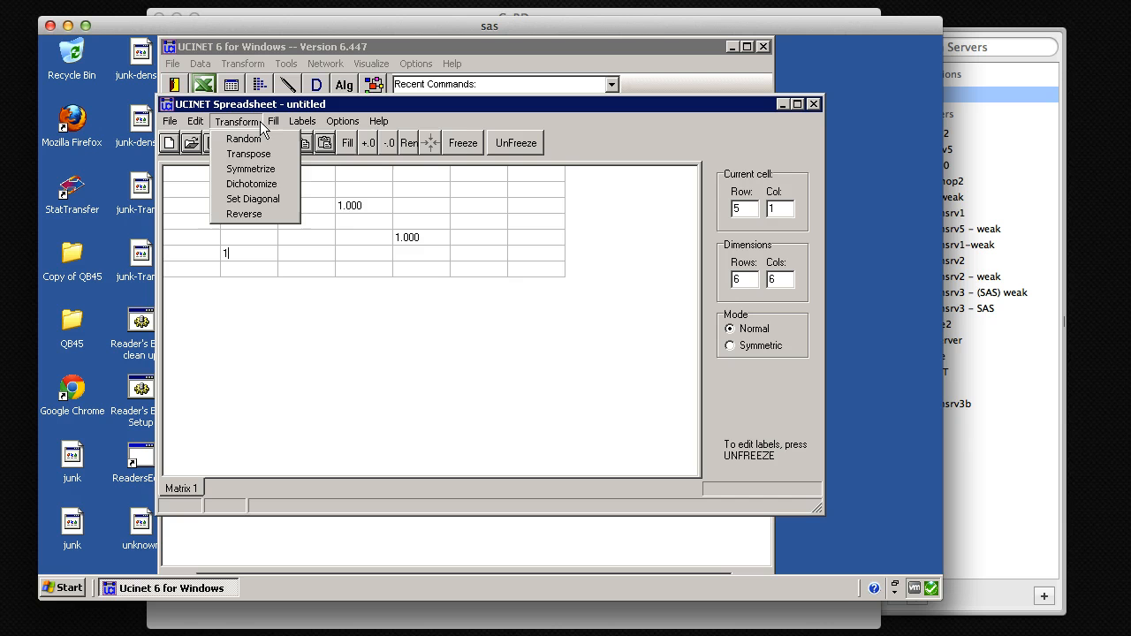
{"action": "left_click", "coordinate": [252, 198]}
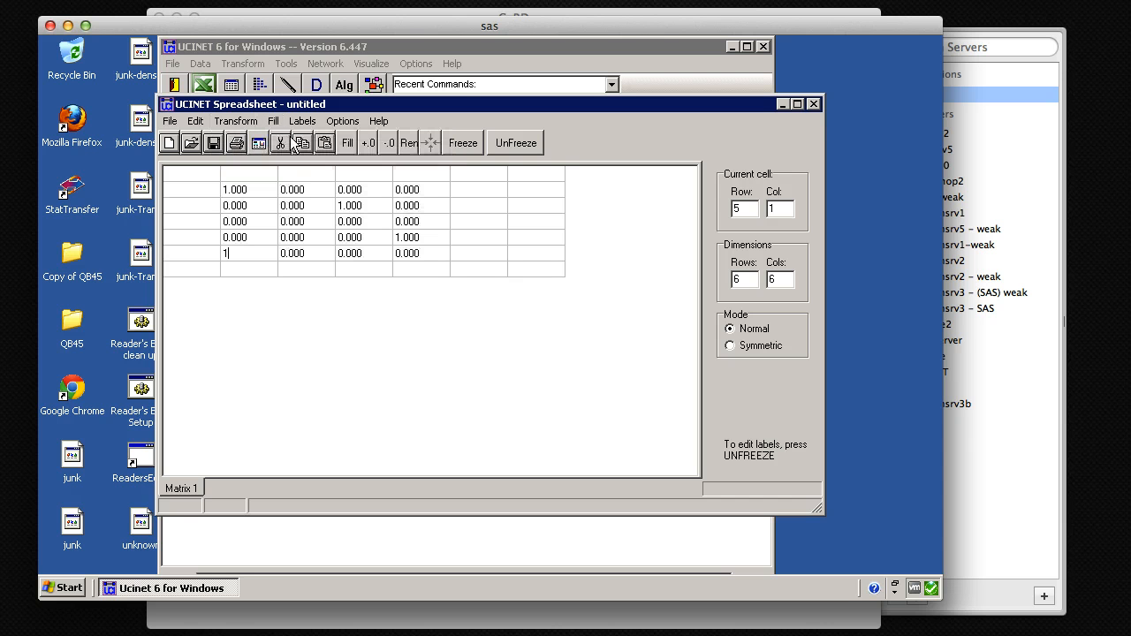
{"action": "left_click", "coordinate": [170, 120]}
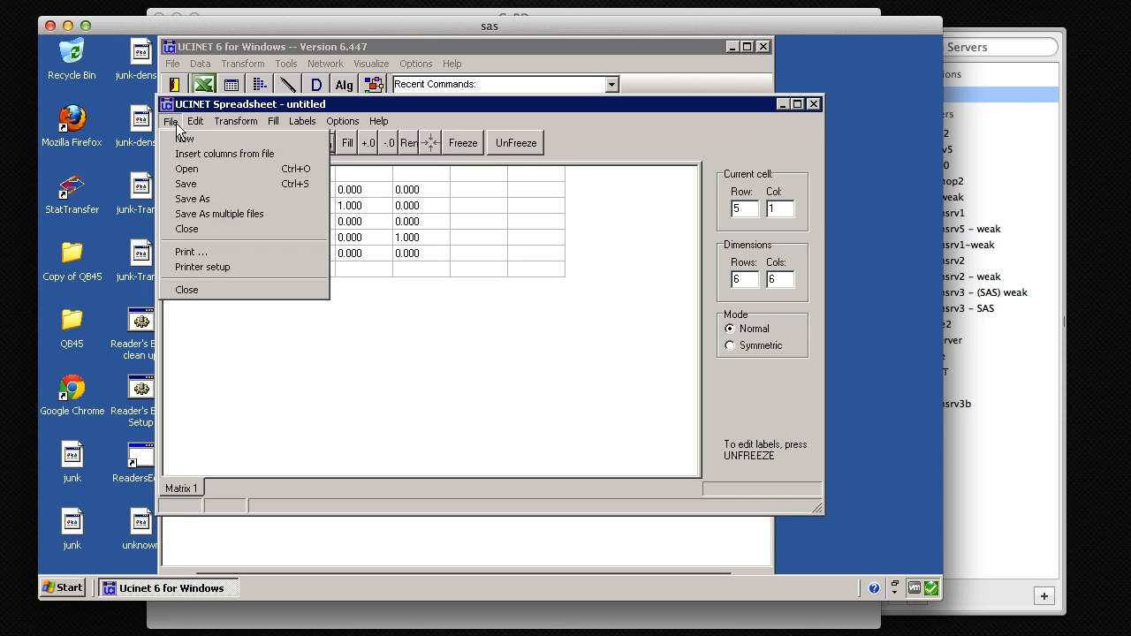
- Save the matrix as dataset 'junk' on the Desktop and close the spreadsheet editor
{"action": "left_click", "coordinate": [191, 198]}
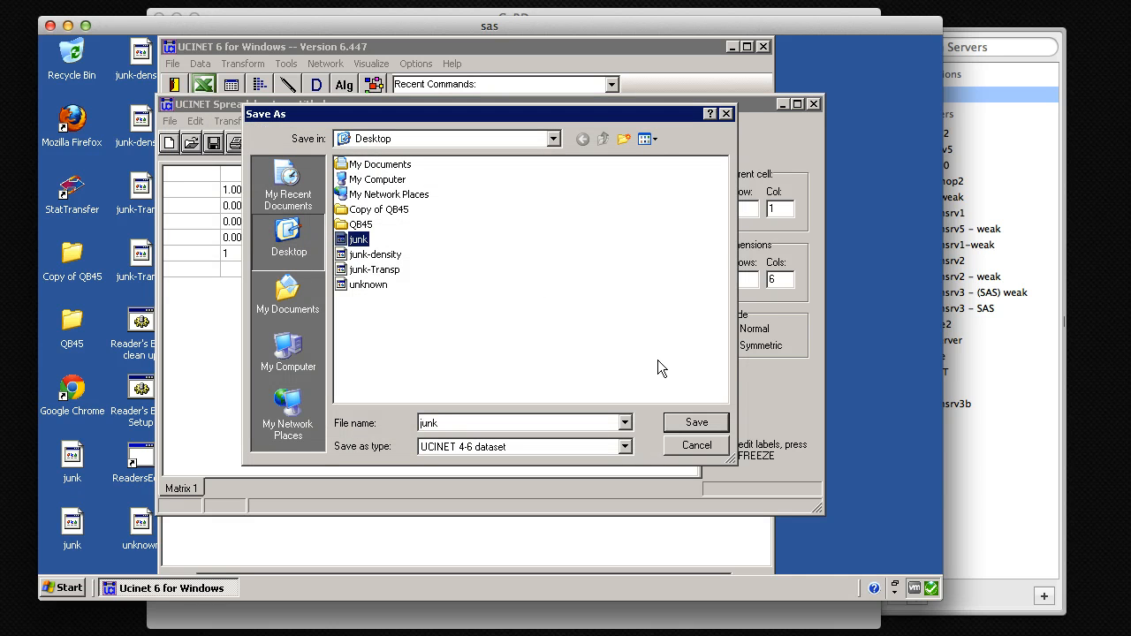
{"action": "left_click", "coordinate": [696, 423]}
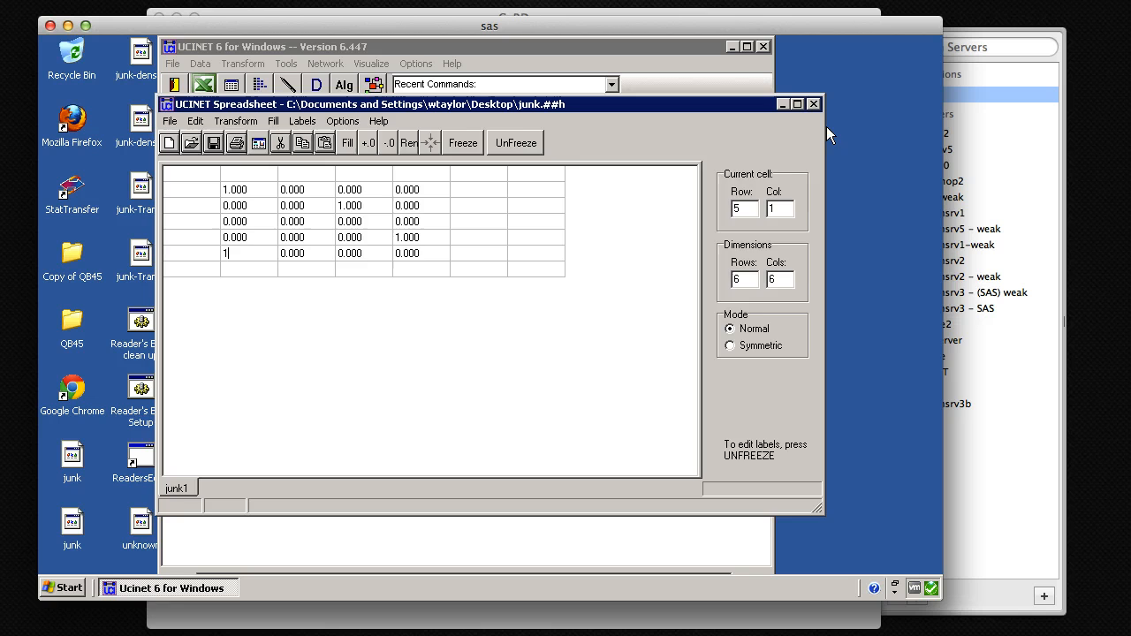
{"action": "left_click", "coordinate": [811, 102]}
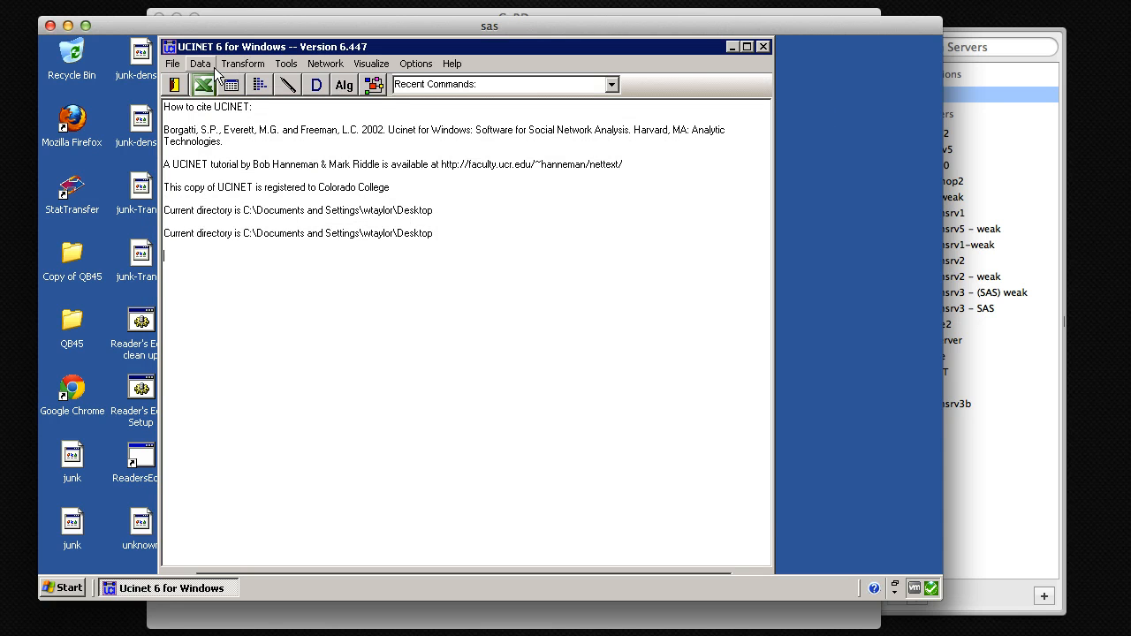
{"action": "left_click", "coordinate": [202, 63]}
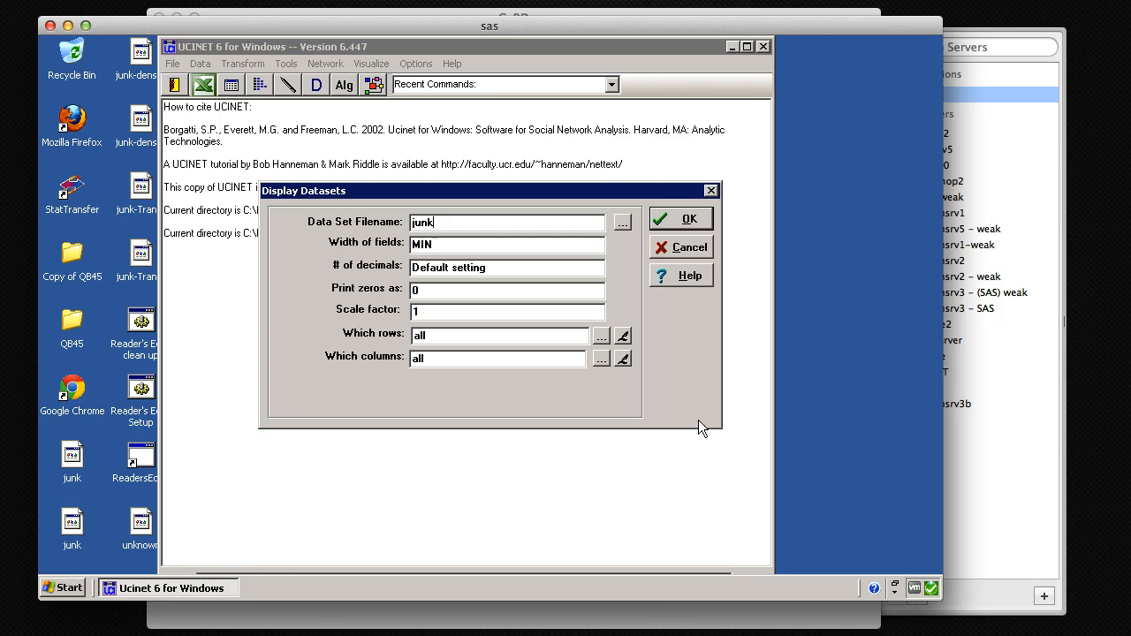
{"action": "left_click", "coordinate": [680, 219]}
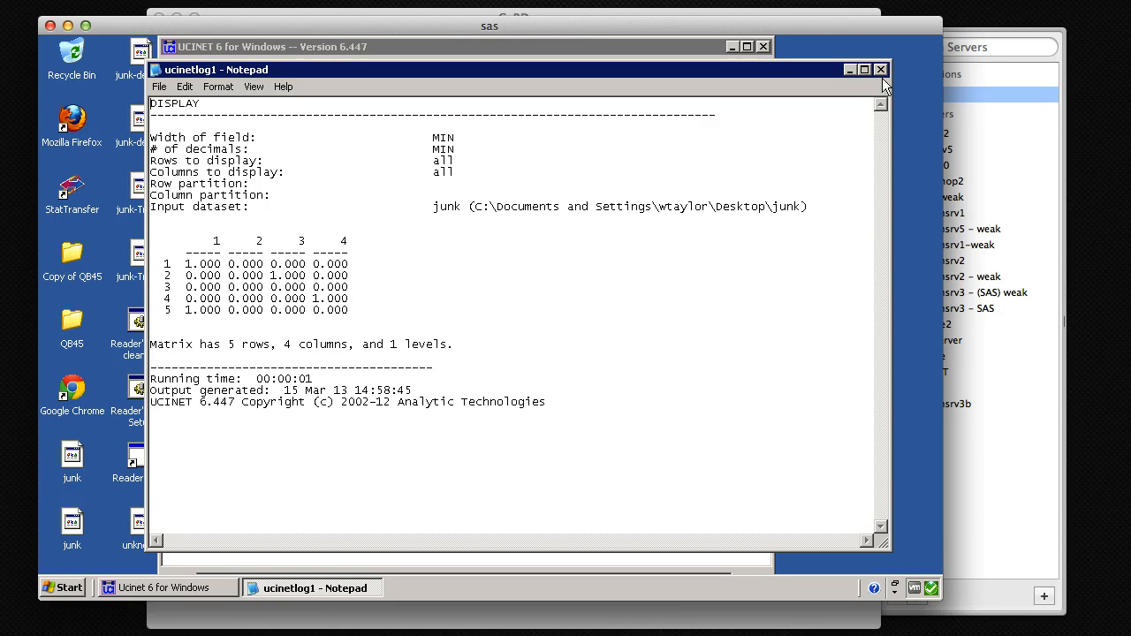
{"action": "left_click", "coordinate": [880, 69]}
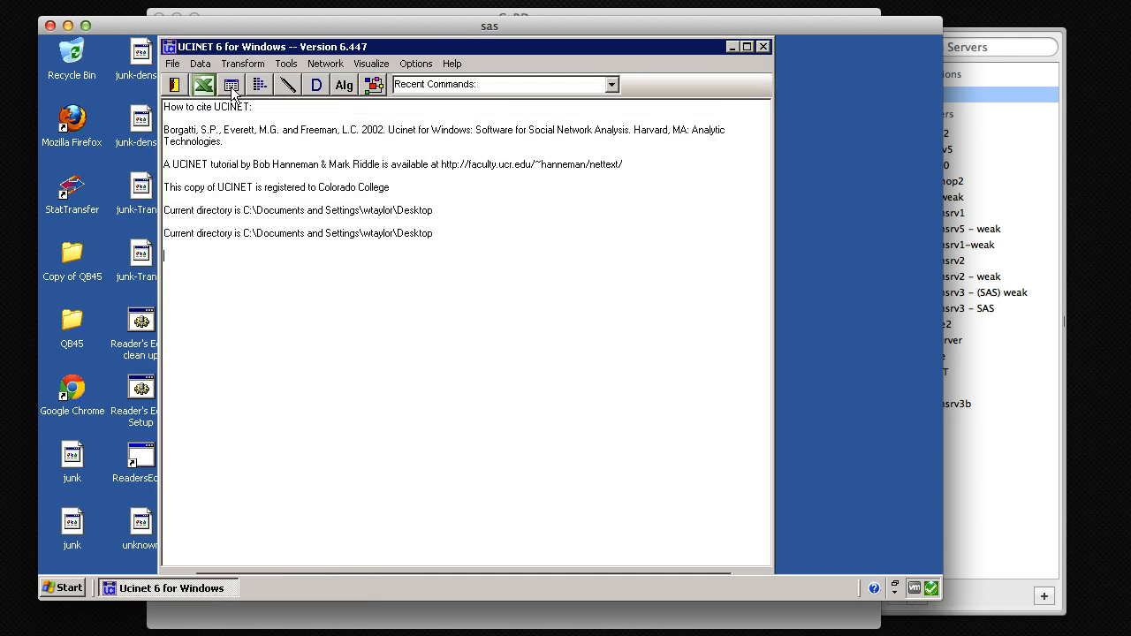
- Load junk as the Network Dataset for the Cohesion Density analysis
{"action": "left_click", "coordinate": [325, 64]}
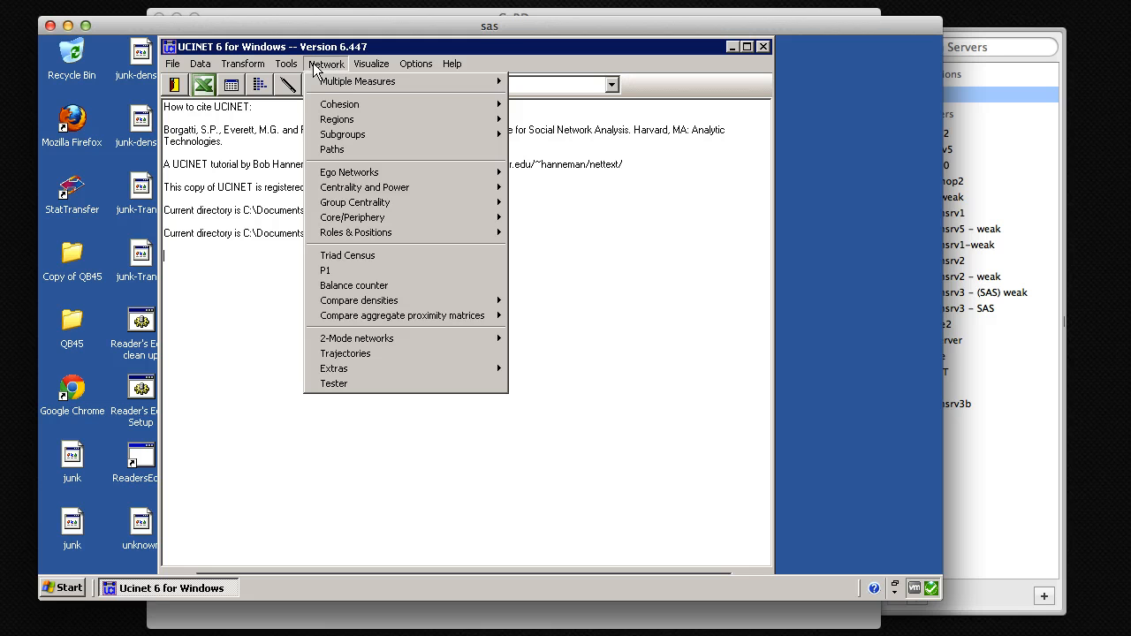
{"action": "mouse_move", "coordinate": [351, 217]}
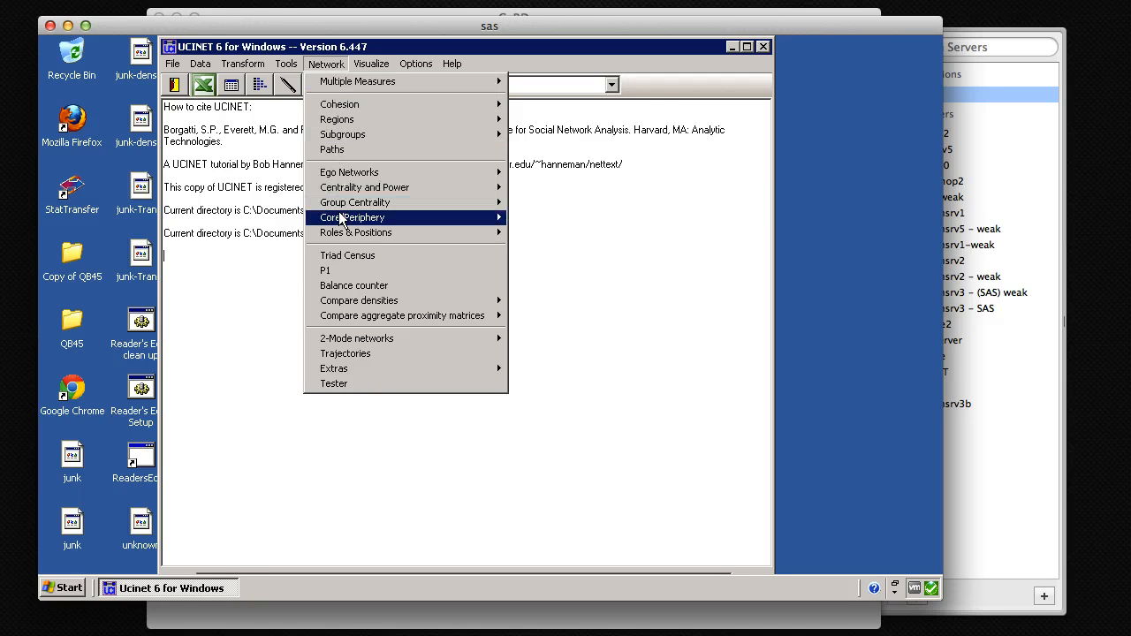
{"action": "mouse_move", "coordinate": [353, 217]}
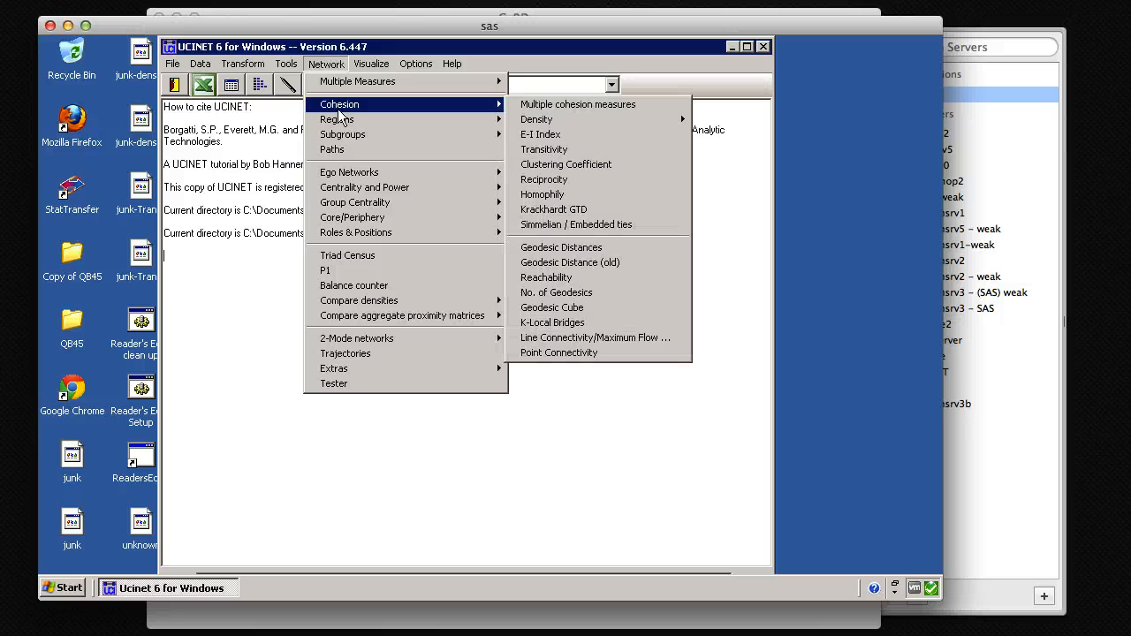
{"action": "mouse_move", "coordinate": [537, 120]}
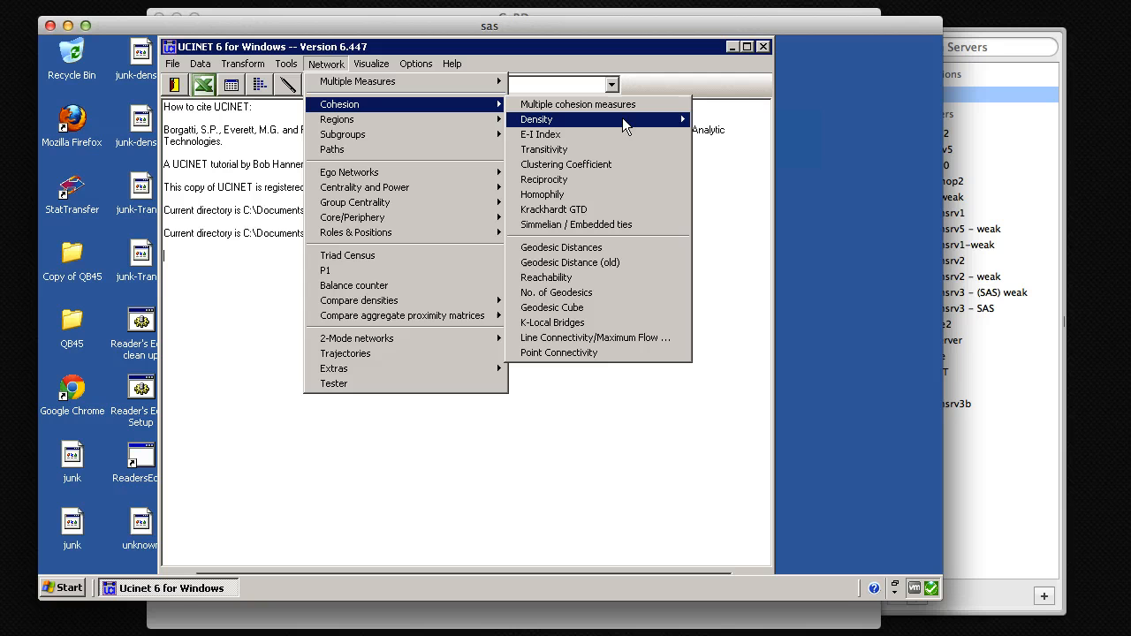
{"action": "left_click", "coordinate": [536, 120]}
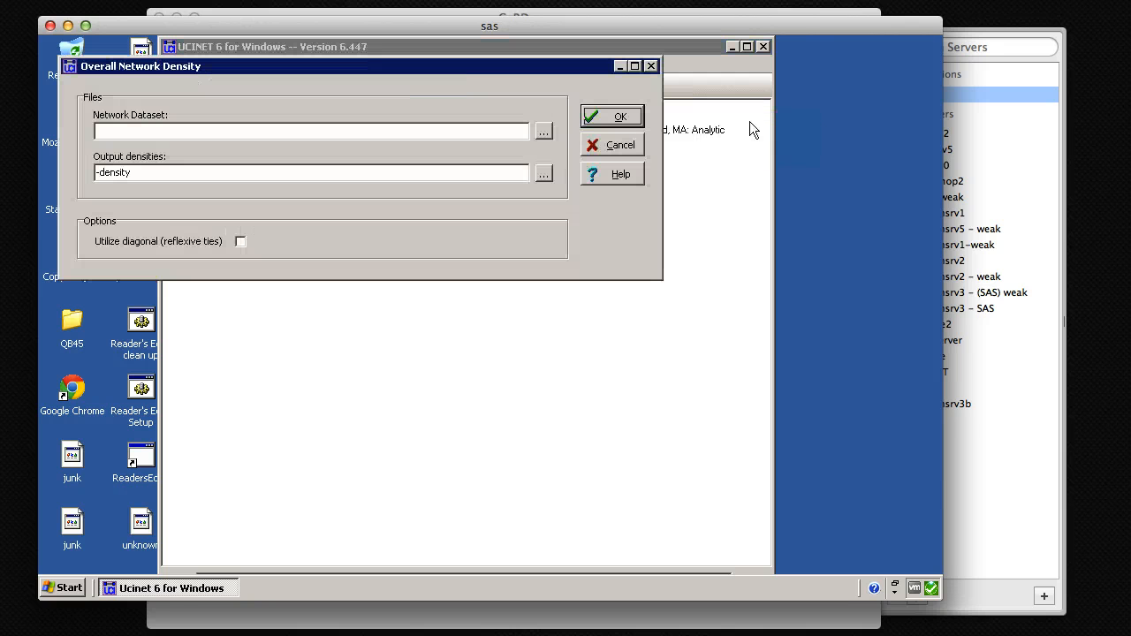
{"action": "left_click", "coordinate": [542, 130]}
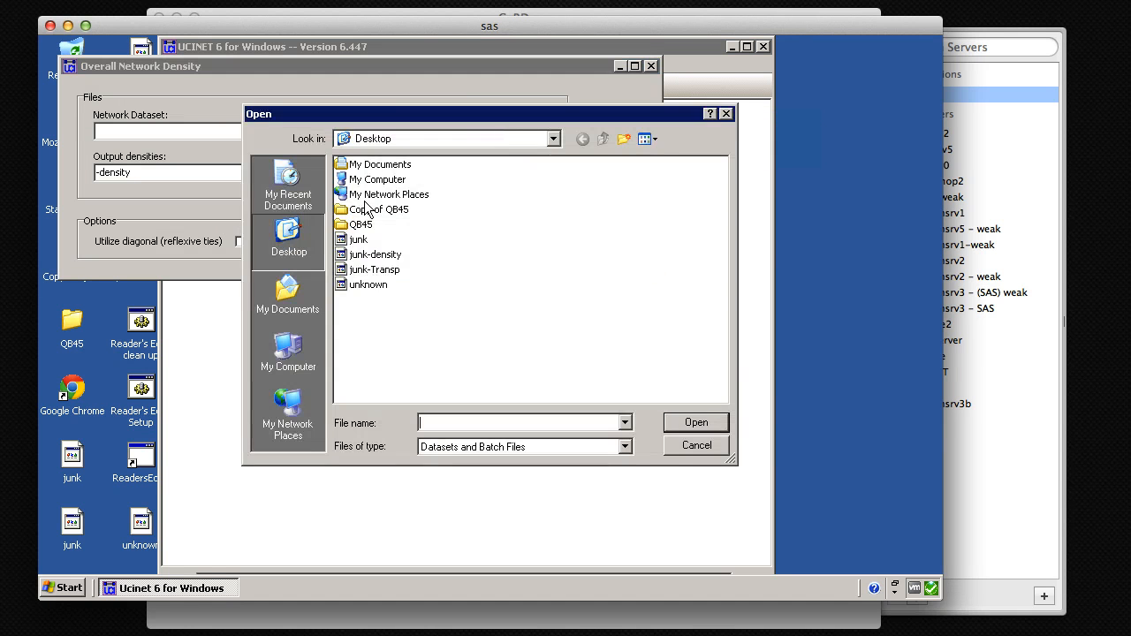
{"action": "left_click", "coordinate": [375, 254]}
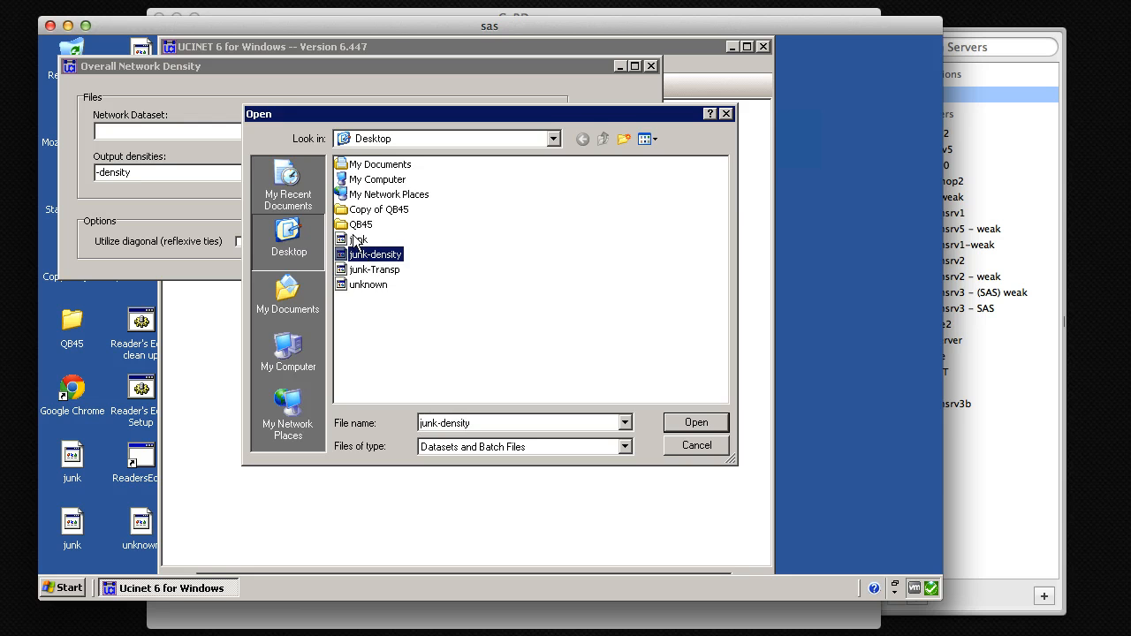
{"action": "left_click", "coordinate": [696, 422]}
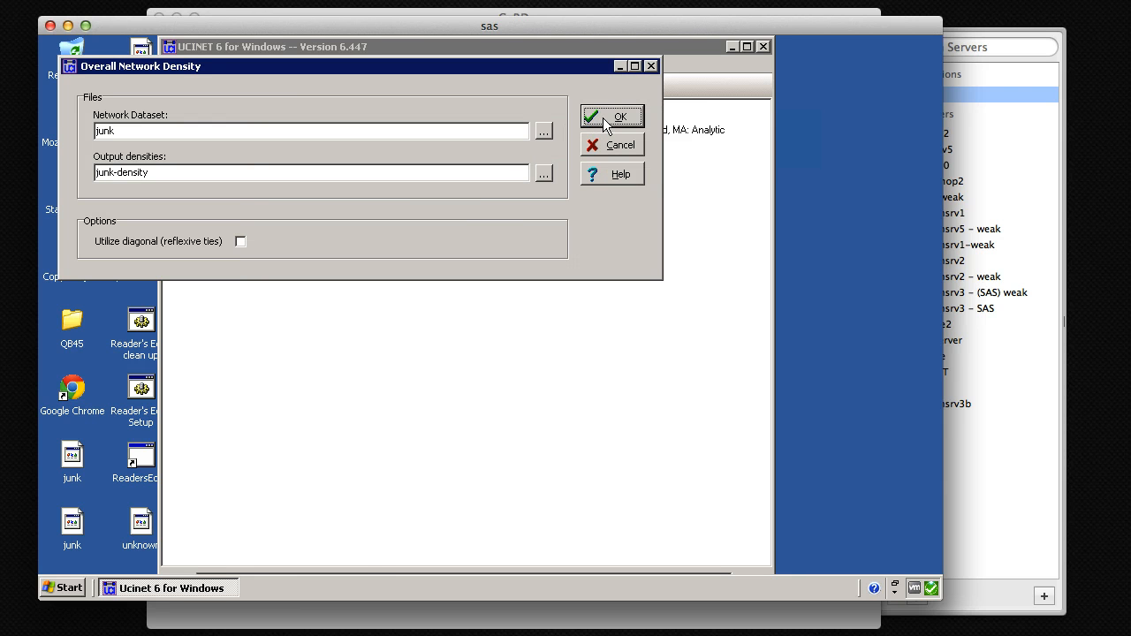
- Run the density calculation (0.200, average degree 0.800) saved as junk-density, then close the log
{"action": "left_click", "coordinate": [611, 117]}
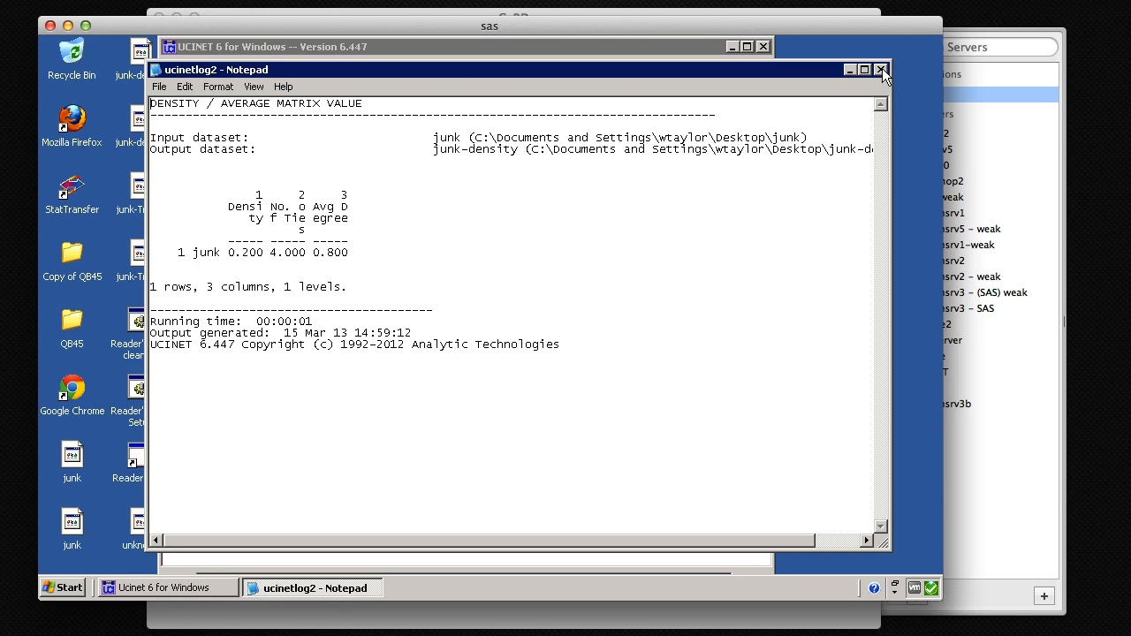
{"action": "left_click", "coordinate": [879, 69]}
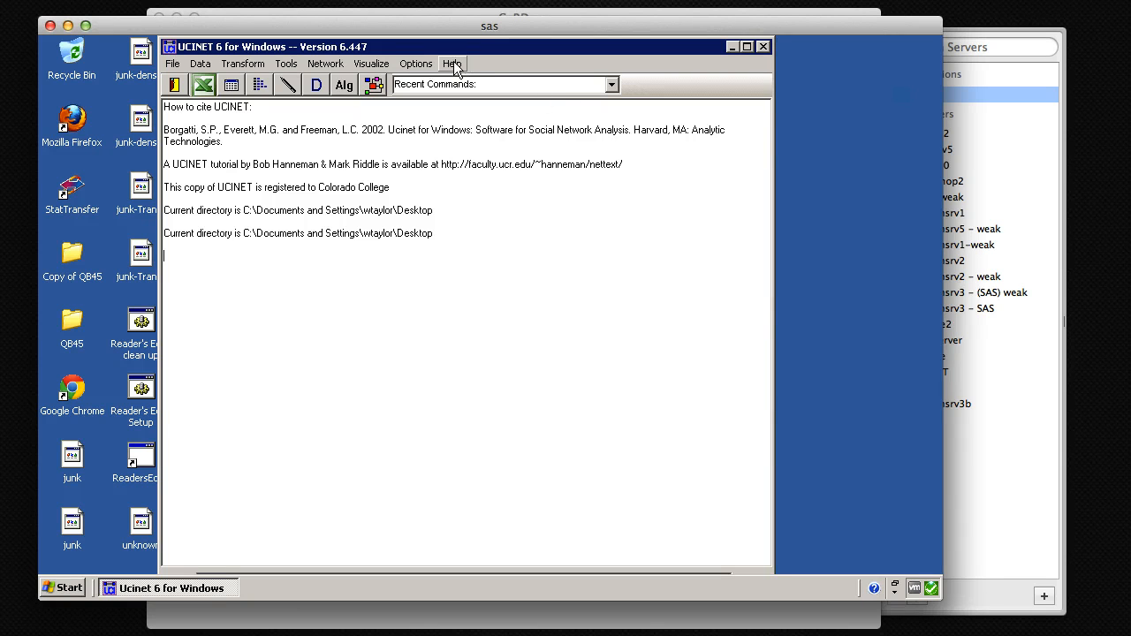
- Glance through the Options and File menus, then exit UCINET to the remote desktop
{"action": "left_click", "coordinate": [415, 64]}
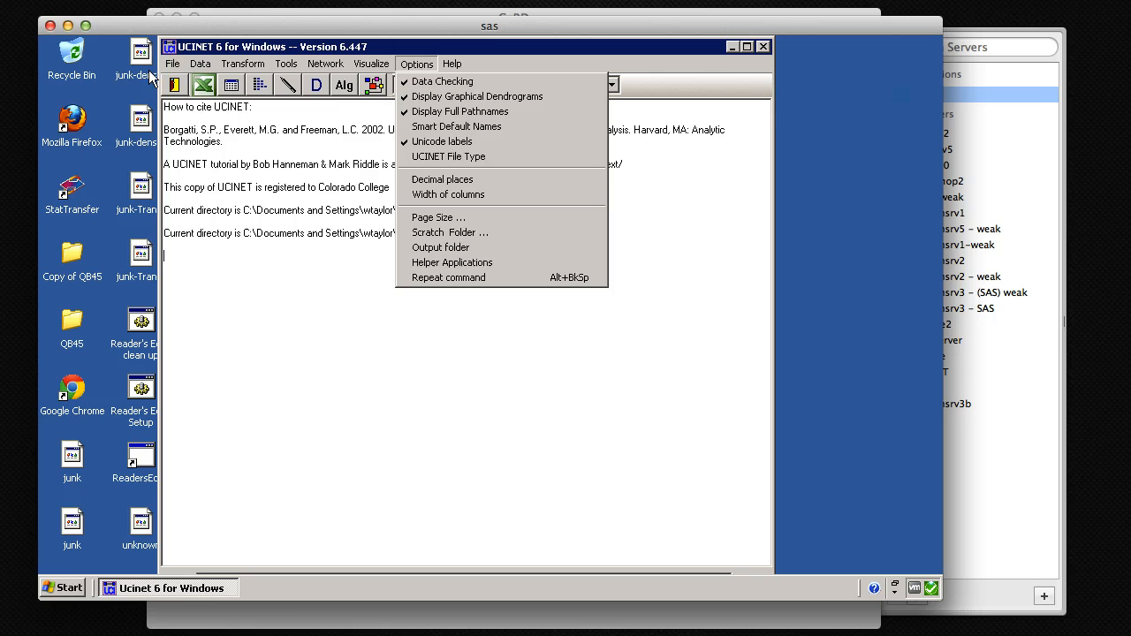
{"action": "left_click", "coordinate": [173, 63]}
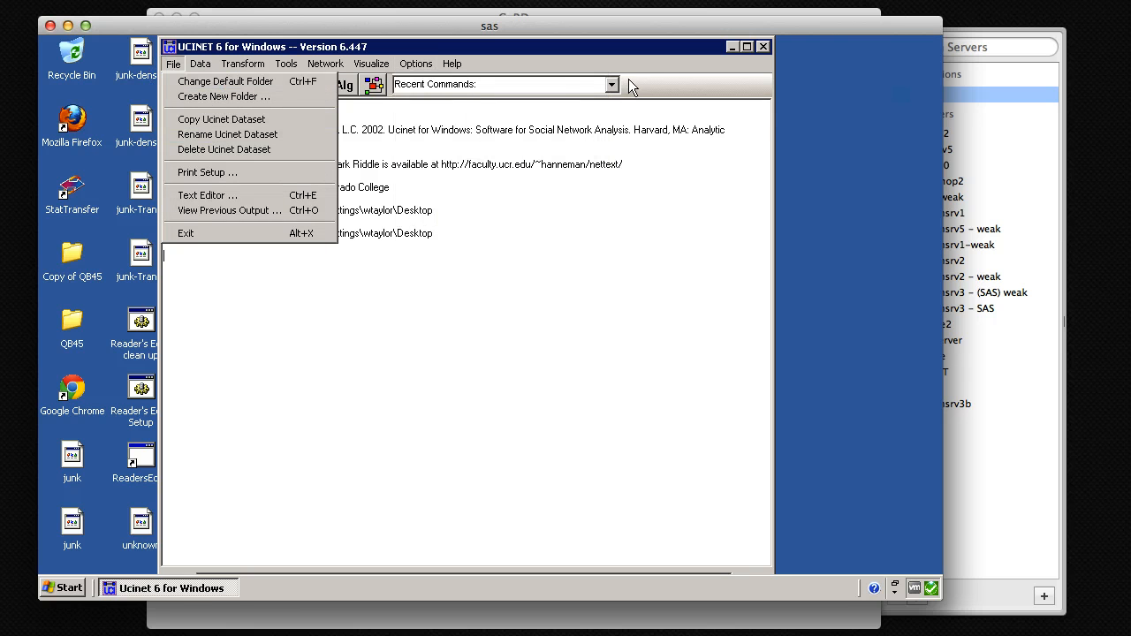
{"action": "left_click", "coordinate": [173, 63]}
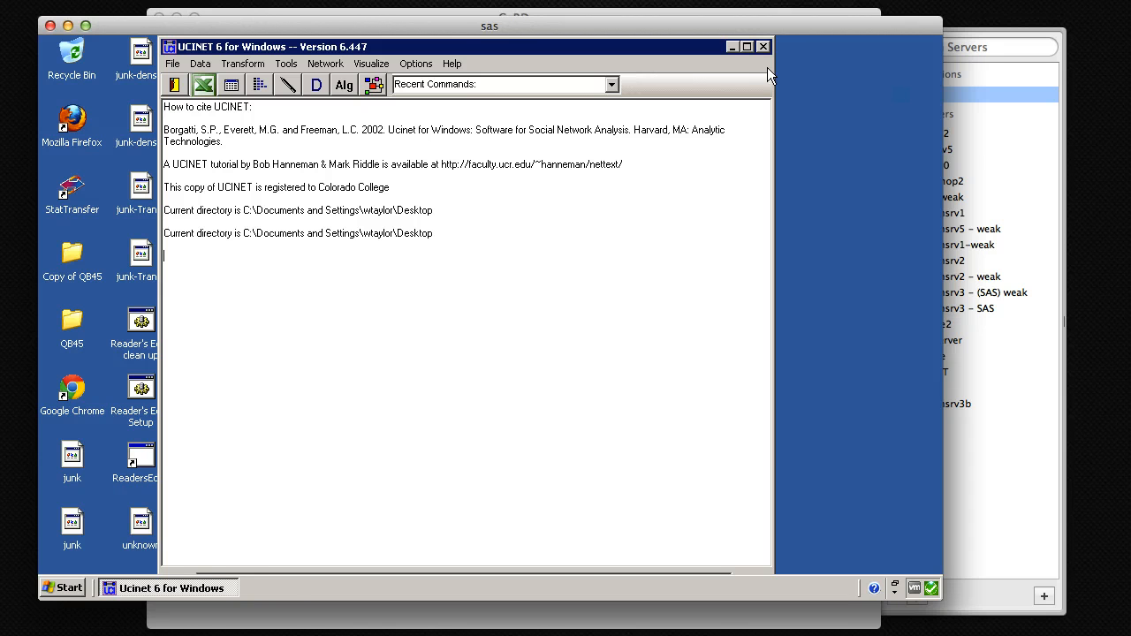
{"action": "mouse_move", "coordinate": [763, 46]}
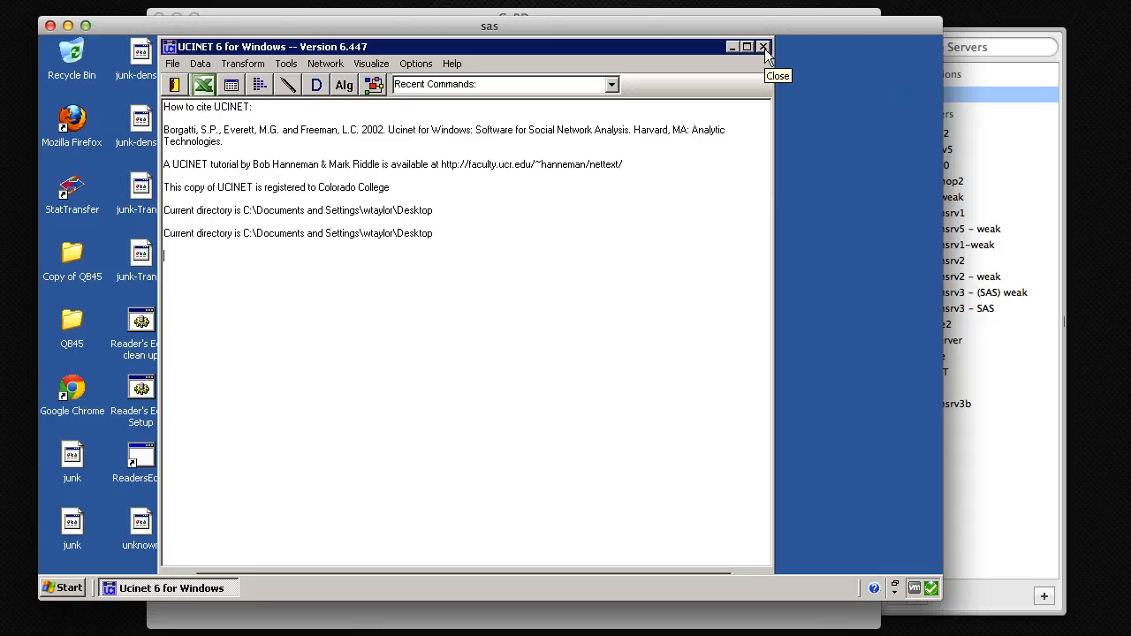
{"action": "left_click", "coordinate": [731, 46]}
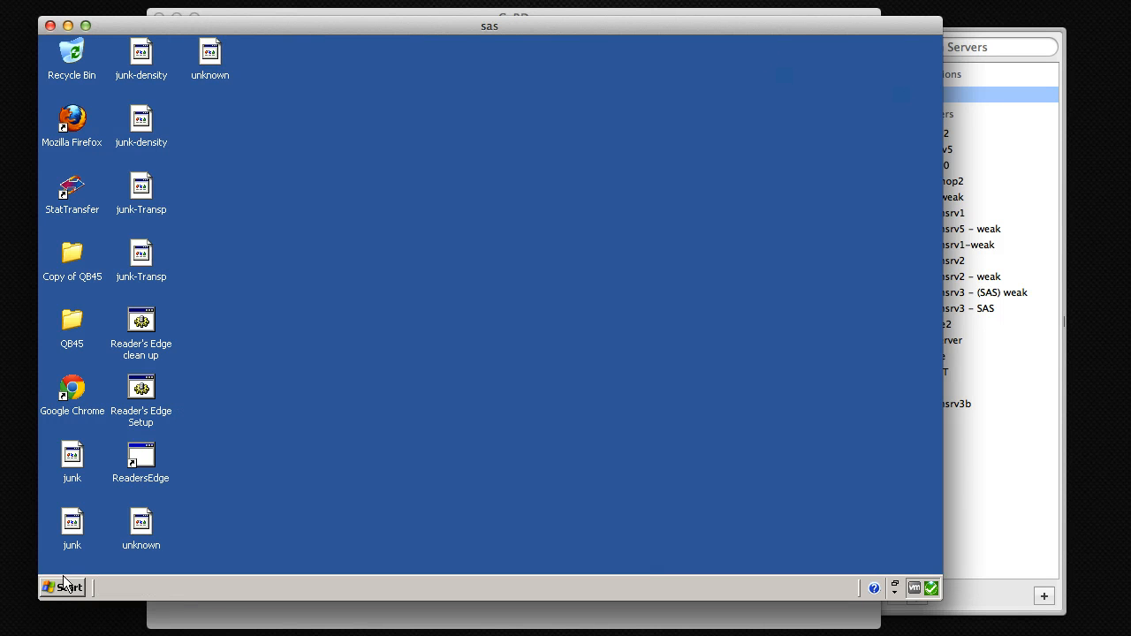
{"action": "mouse_move", "coordinate": [62, 587]}
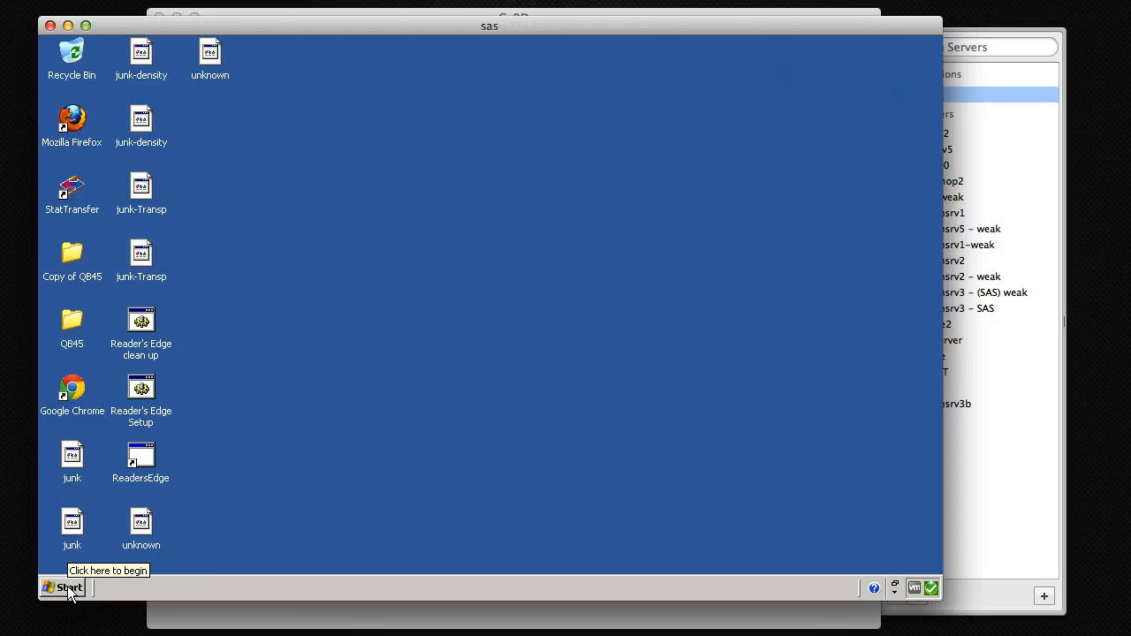
- Log off the Windows XP remote session via Start > Log Off and confirm
{"action": "left_click", "coordinate": [62, 587]}
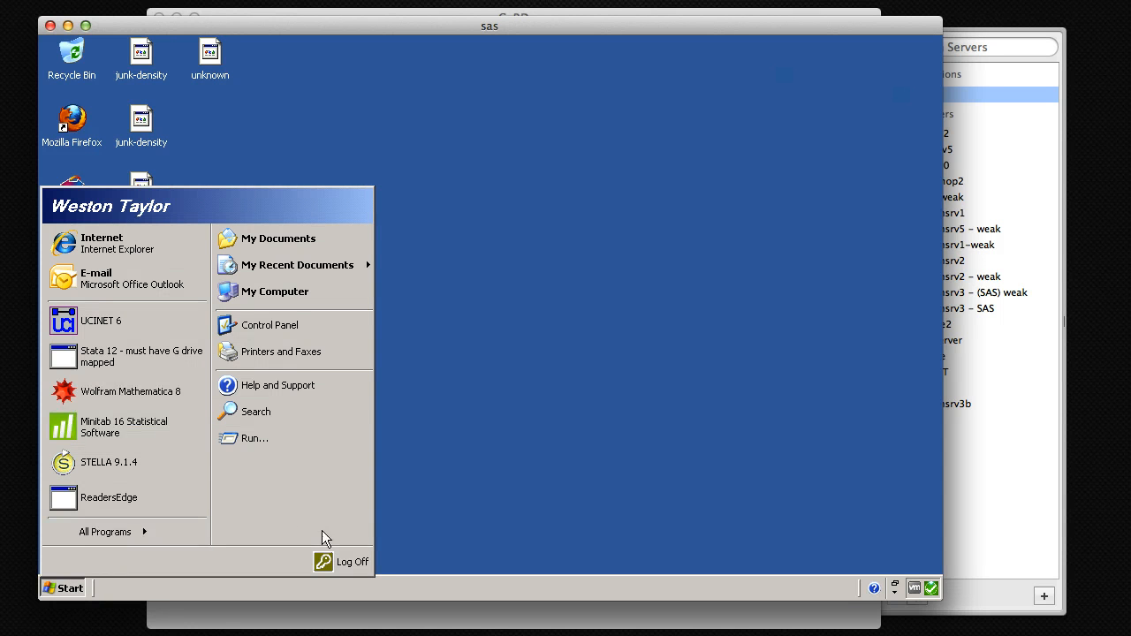
{"action": "left_click", "coordinate": [343, 561]}
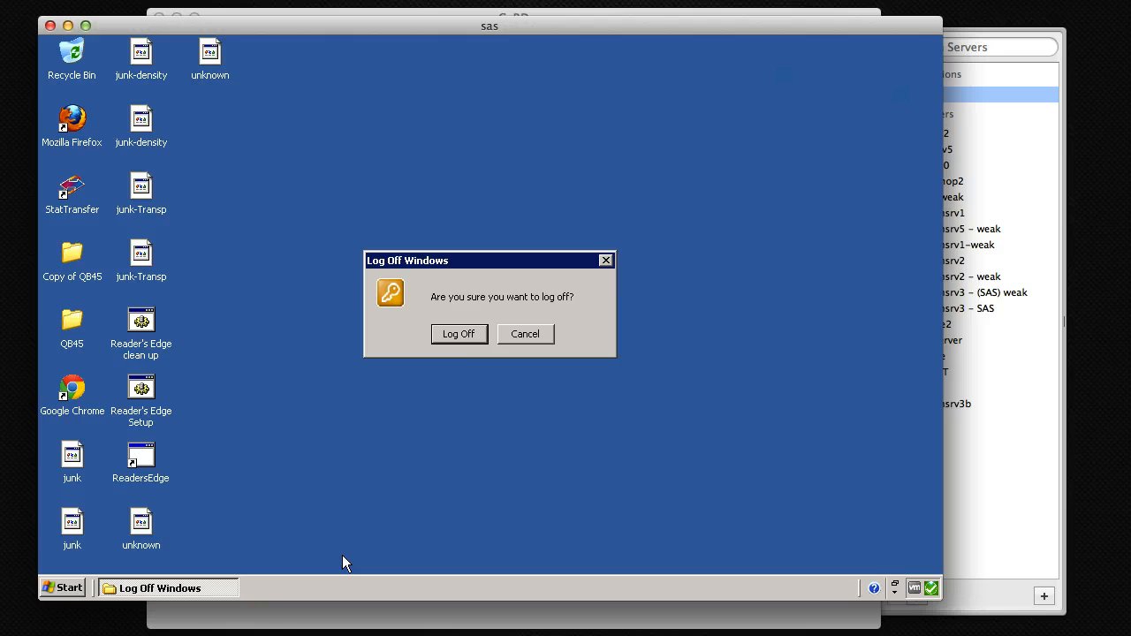
{"action": "left_click", "coordinate": [459, 332]}
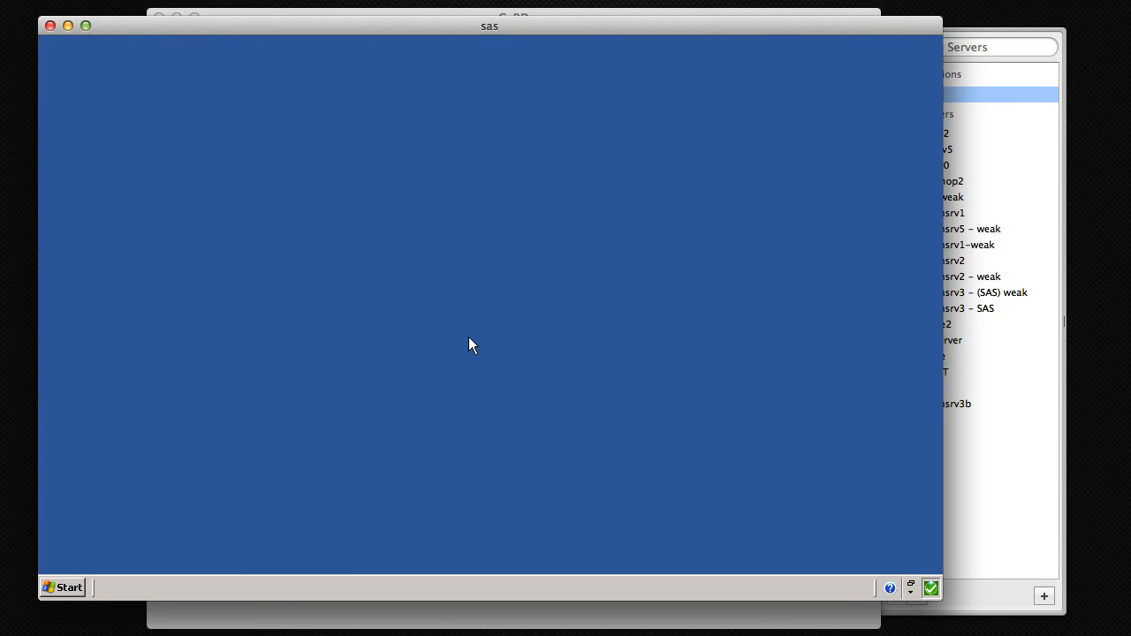